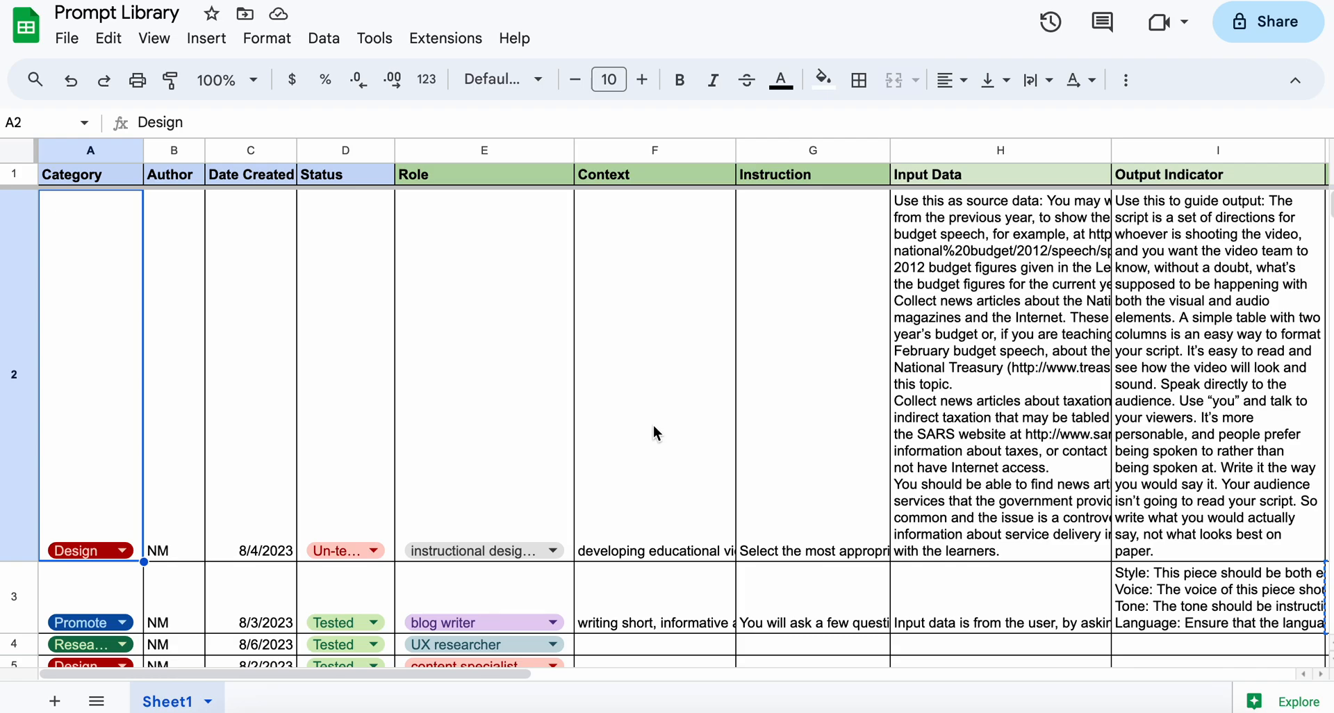
mouse_move(484, 451)
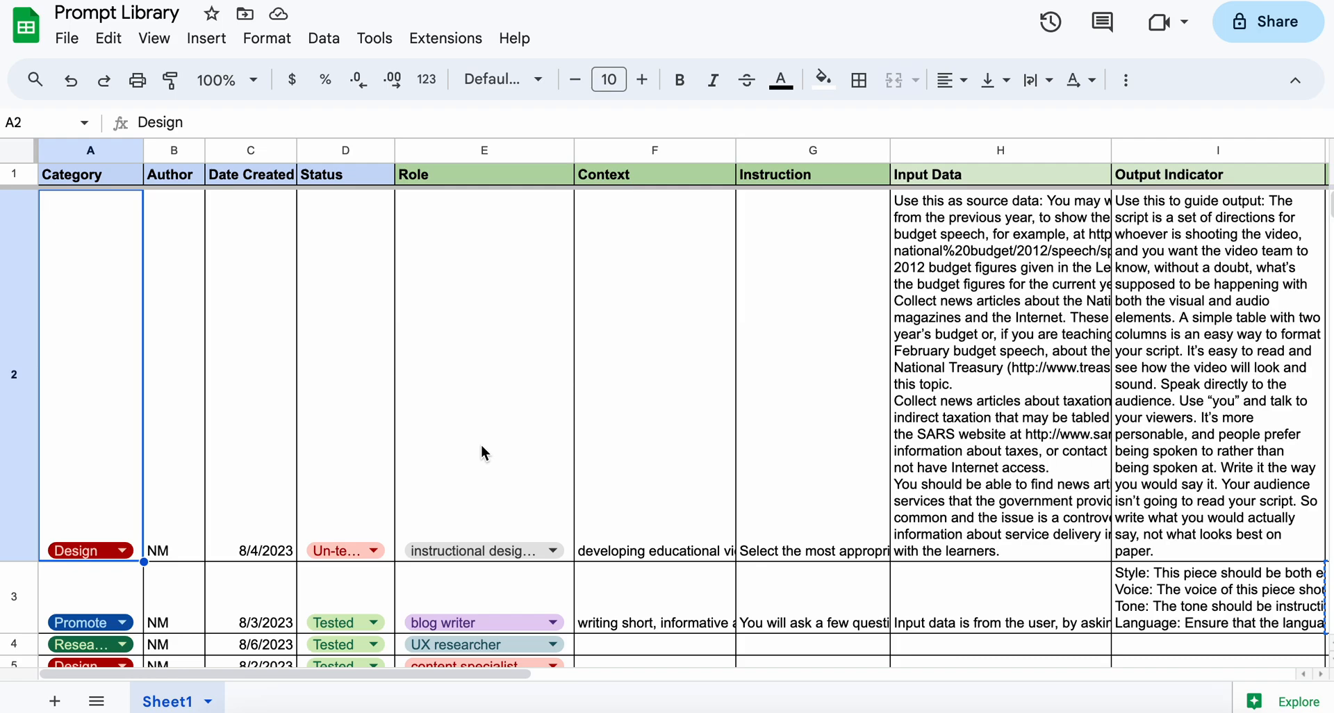
mouse_move(426, 452)
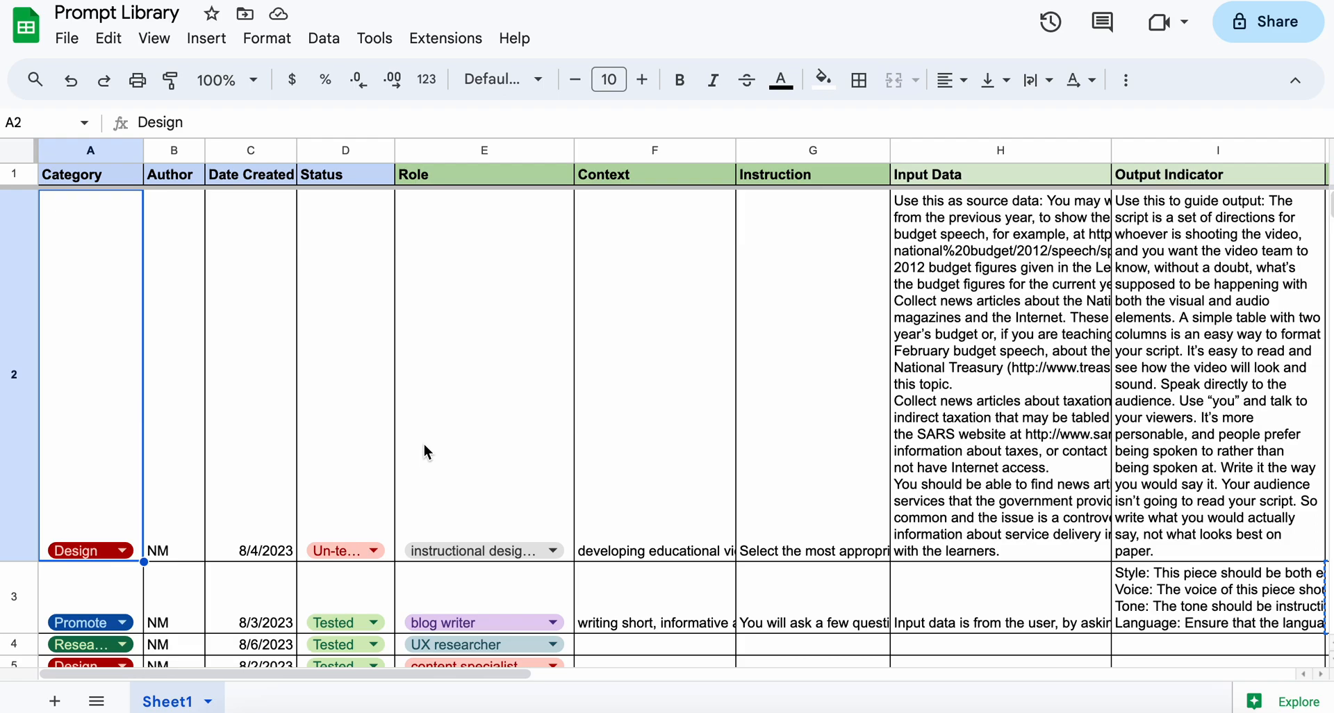
mouse_move(228, 442)
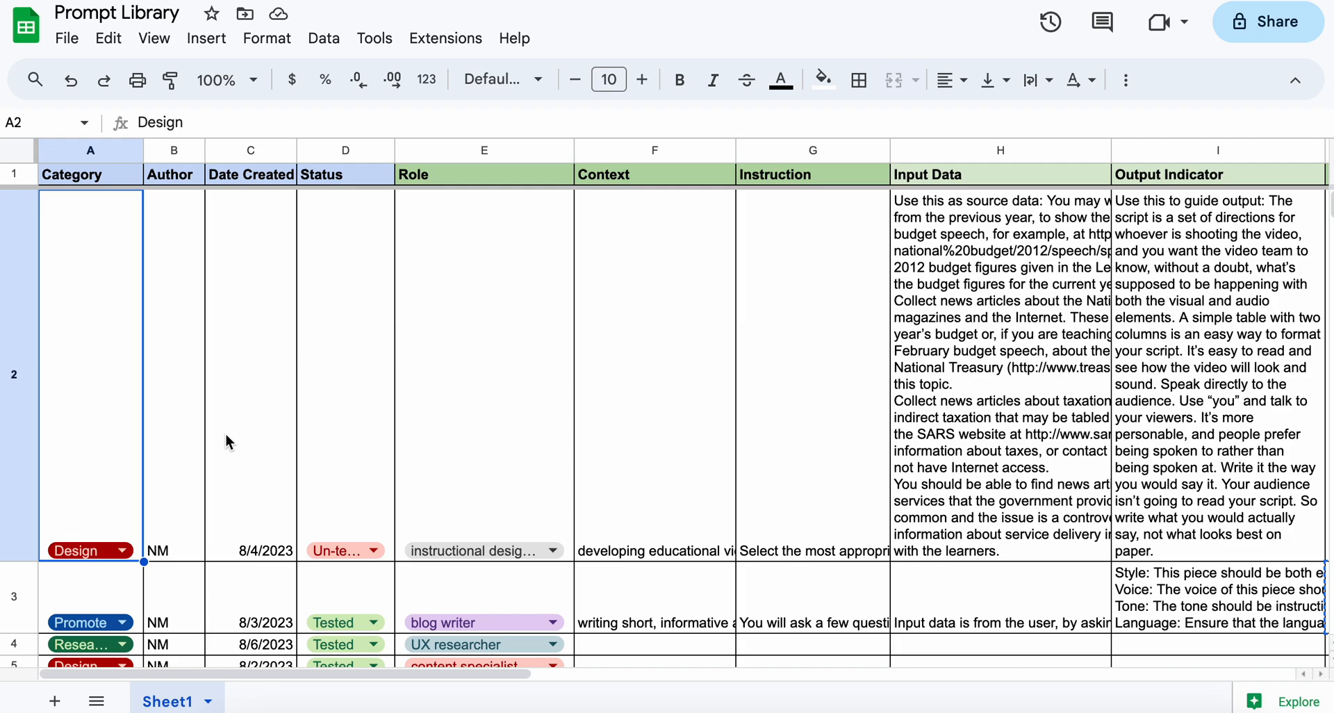
mouse_move(115, 498)
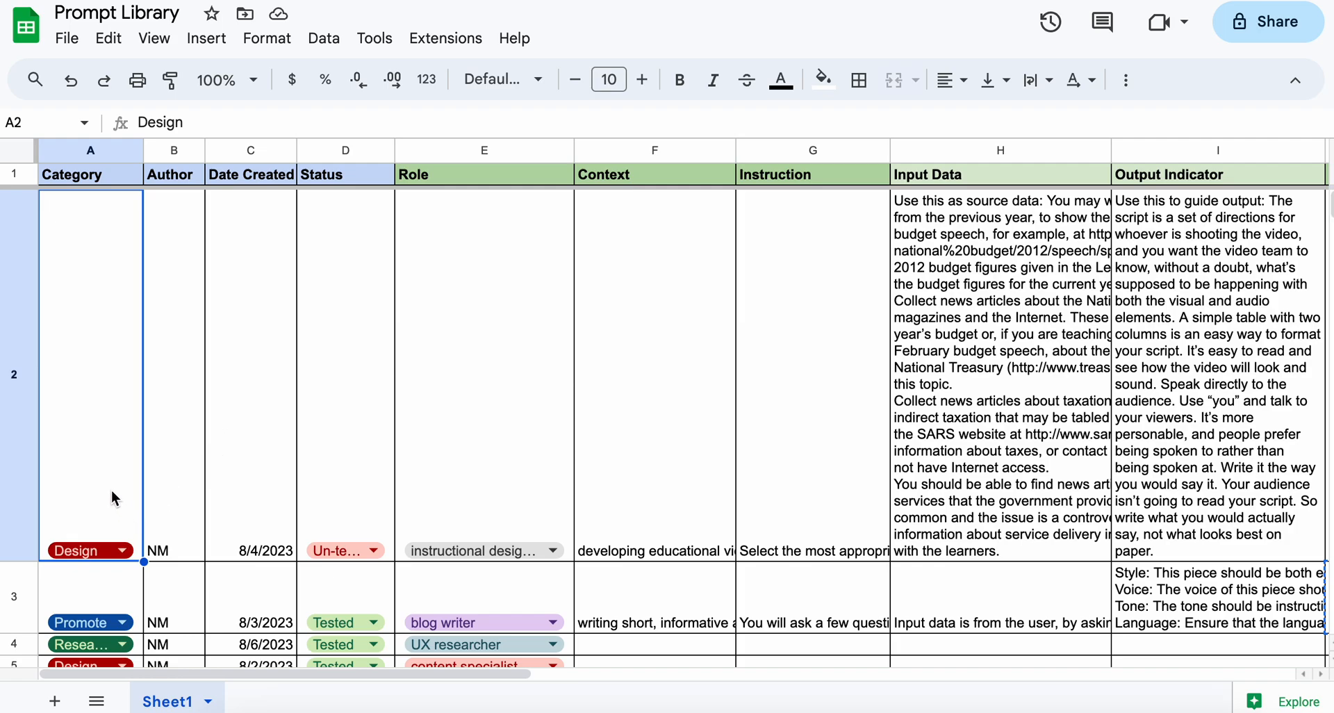
mouse_move(459, 392)
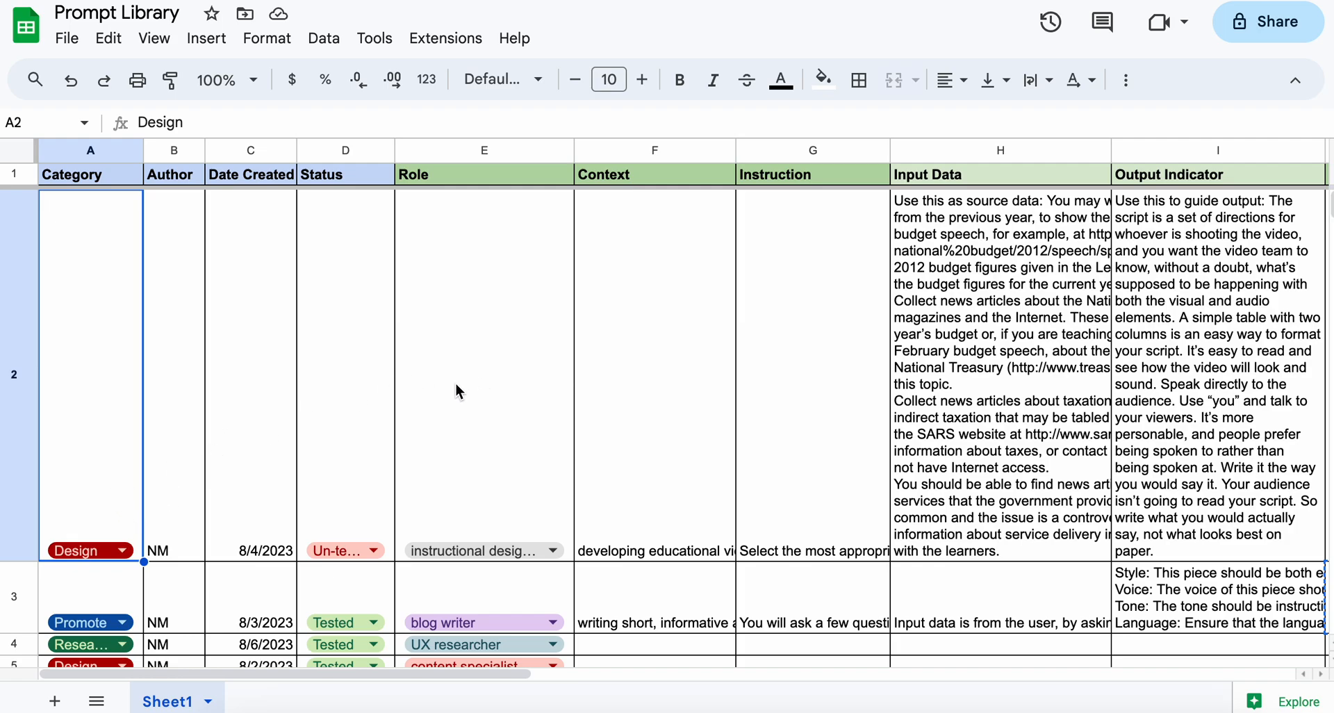
mouse_move(100, 446)
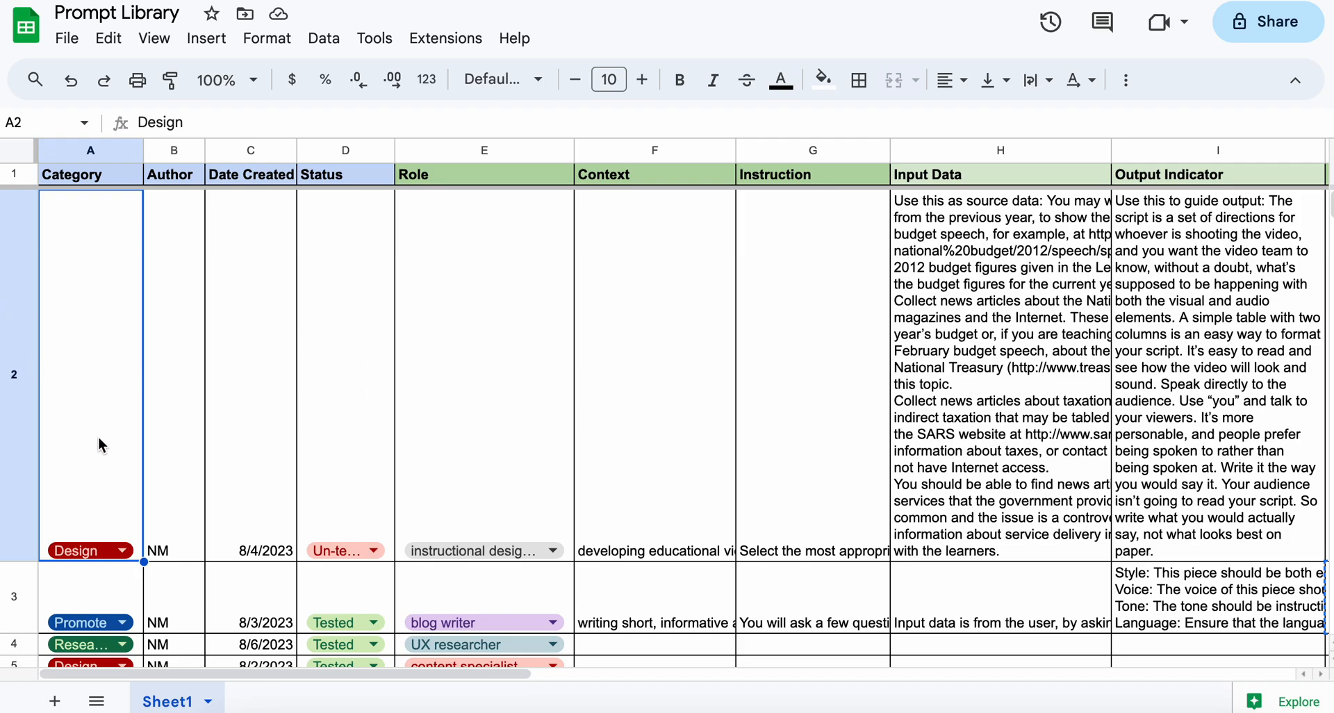
mouse_move(138, 372)
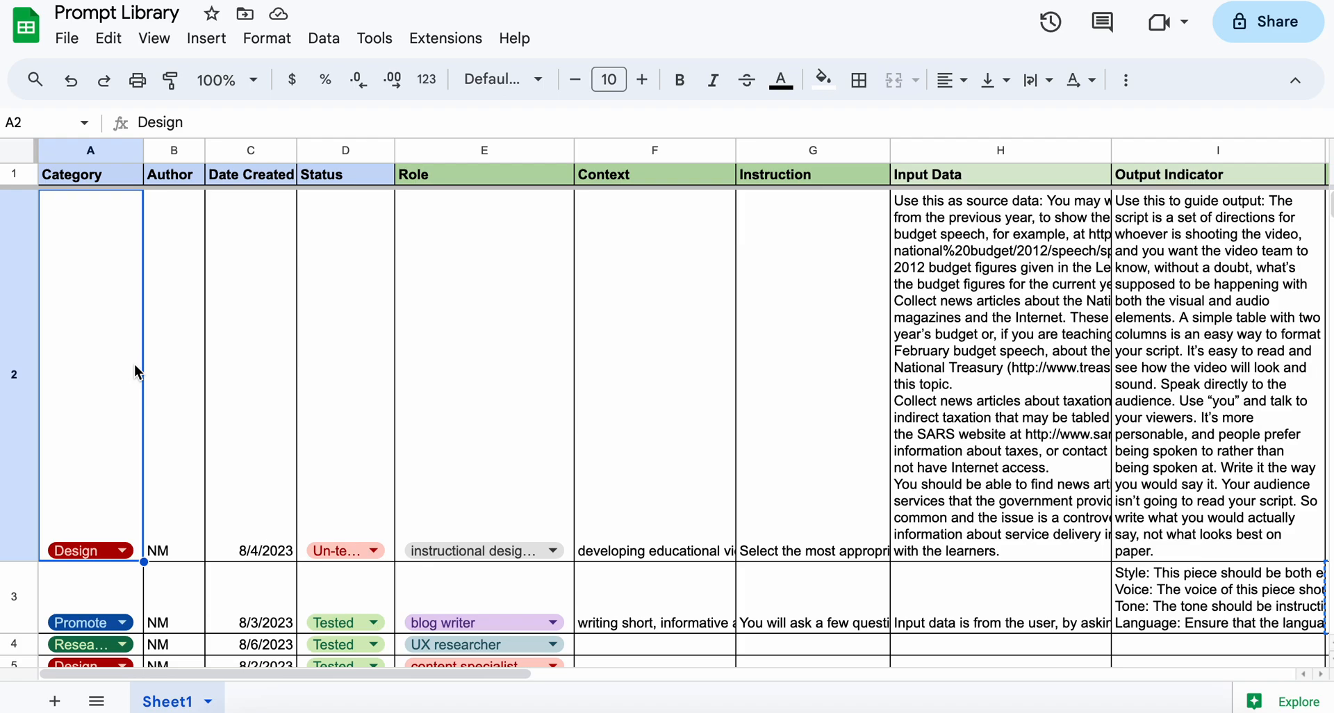
mouse_move(127, 367)
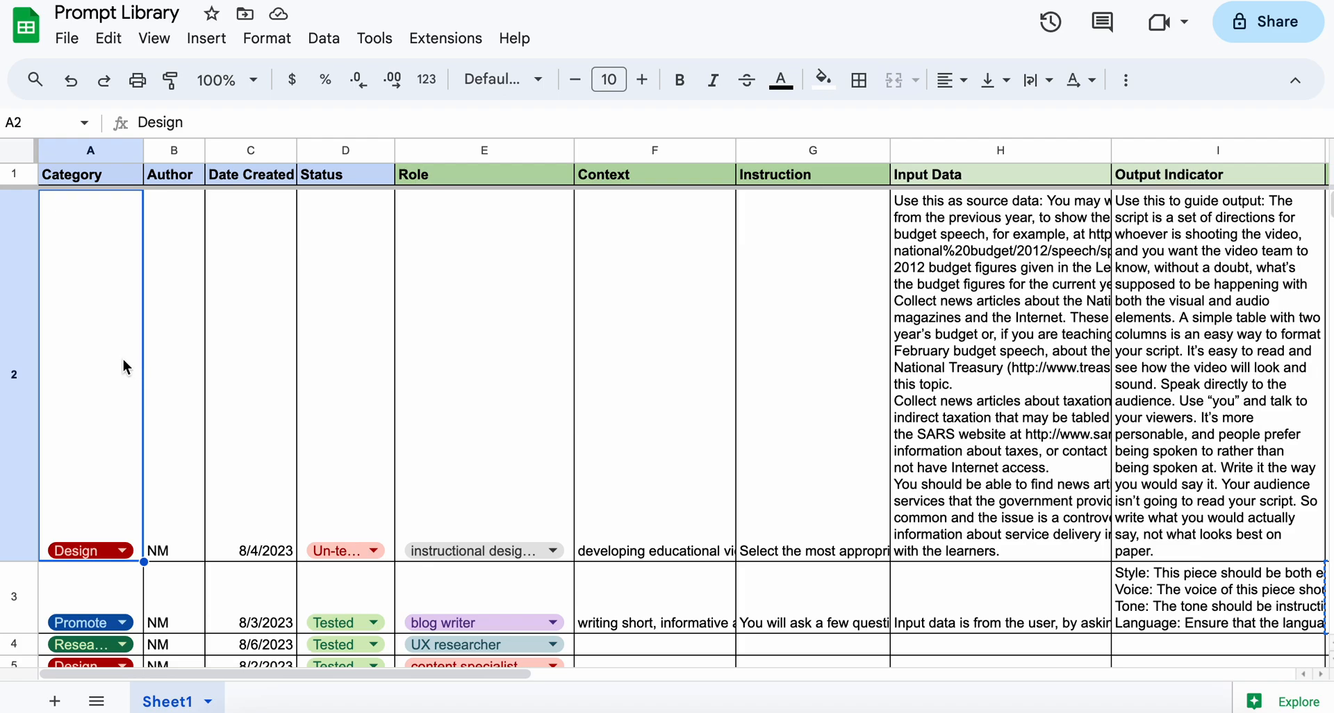
mouse_move(180, 252)
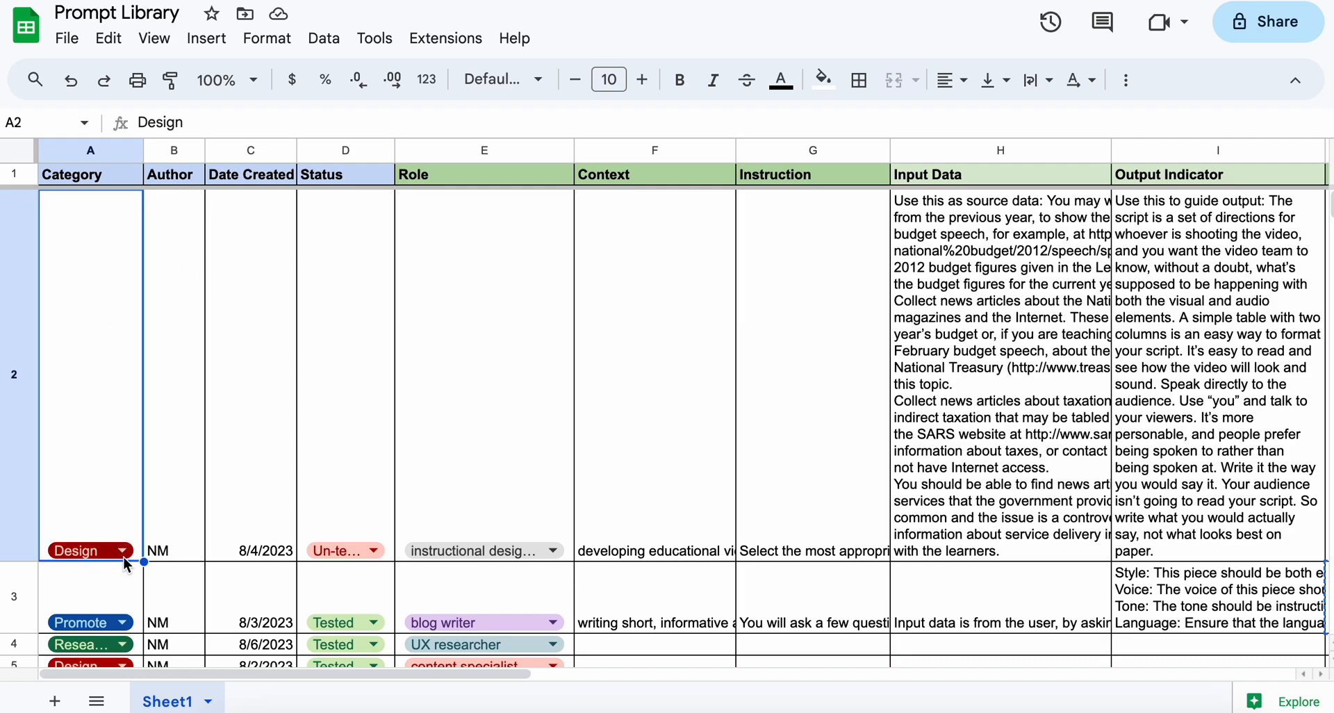
- Inspect row 2's category and role choices, then reveal J2's CONCATENATE formula joining "You are a " with E2–I2
click(122, 548)
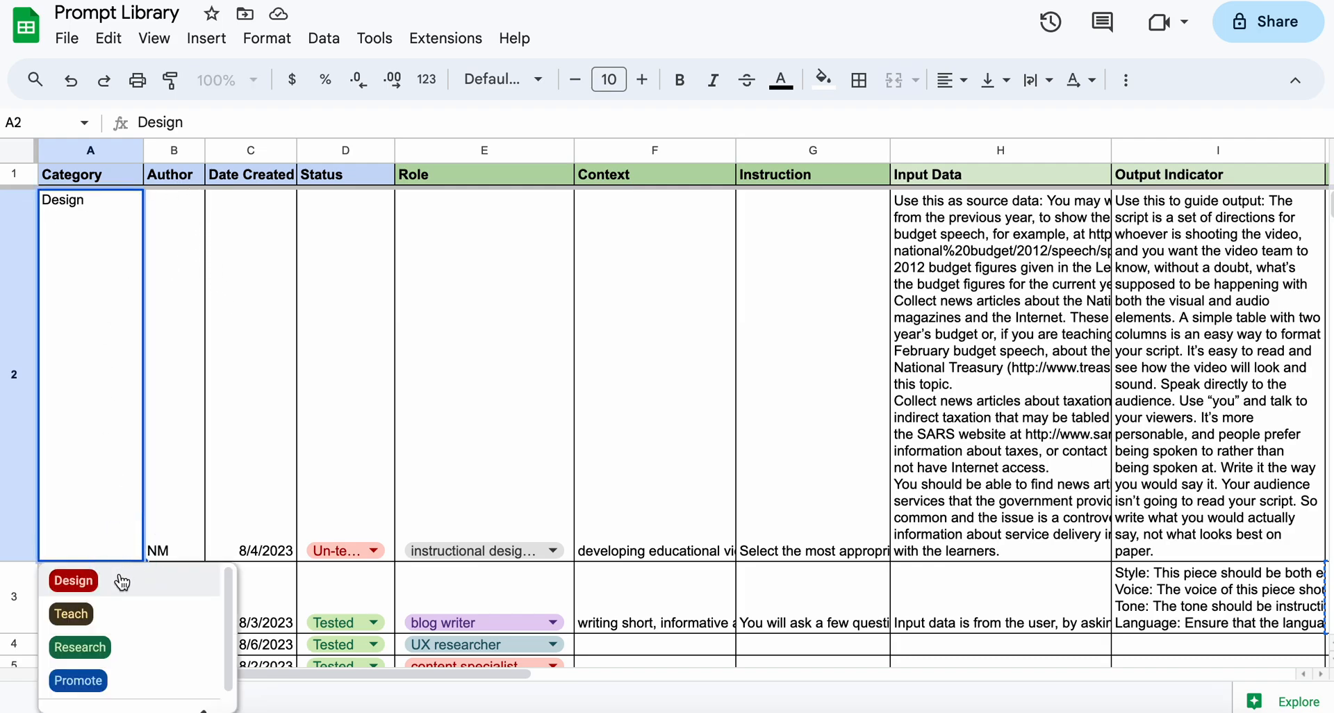
mouse_move(89, 586)
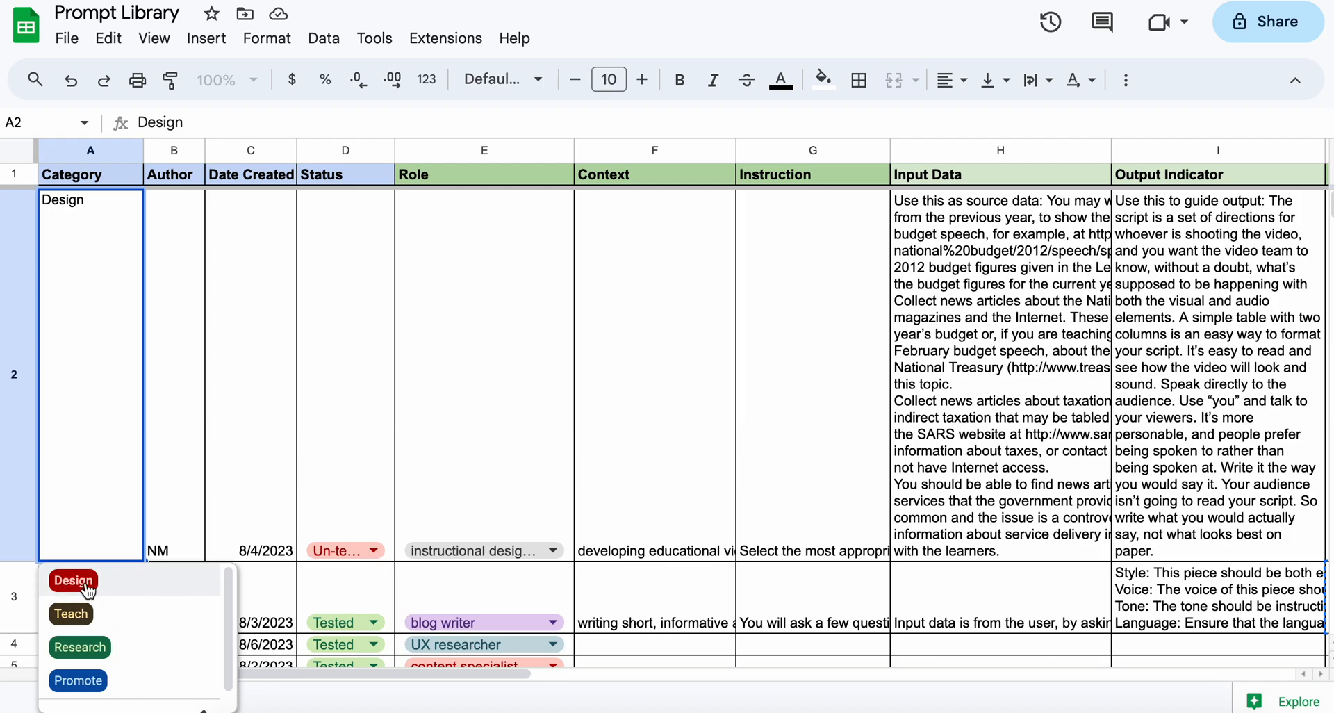
mouse_move(89, 612)
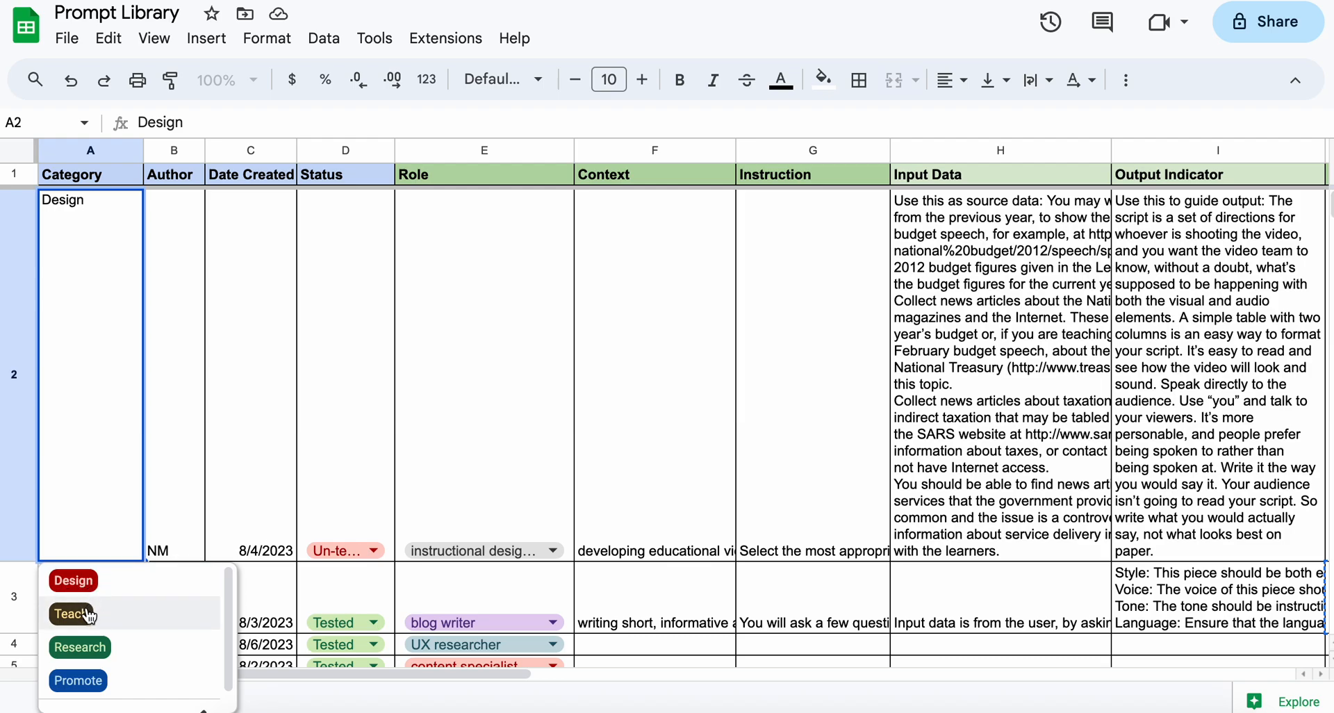
mouse_move(157, 482)
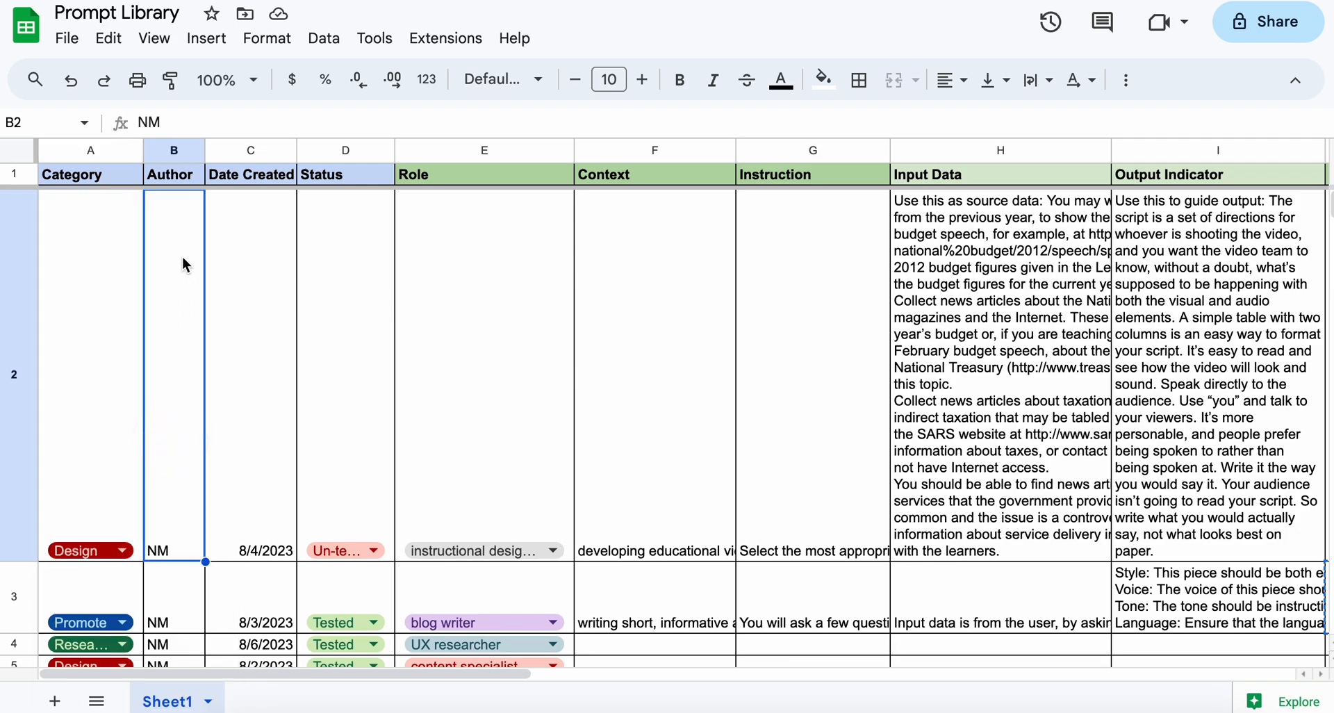
mouse_move(175, 479)
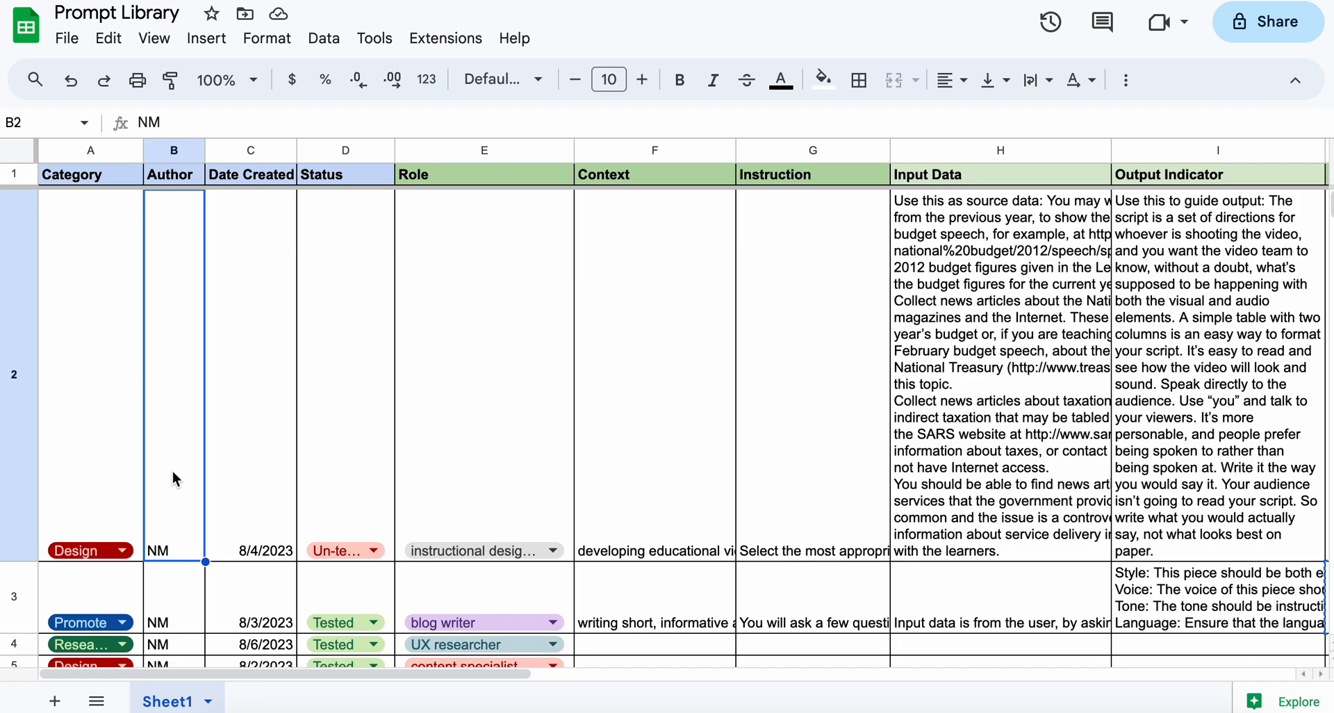
mouse_move(310, 486)
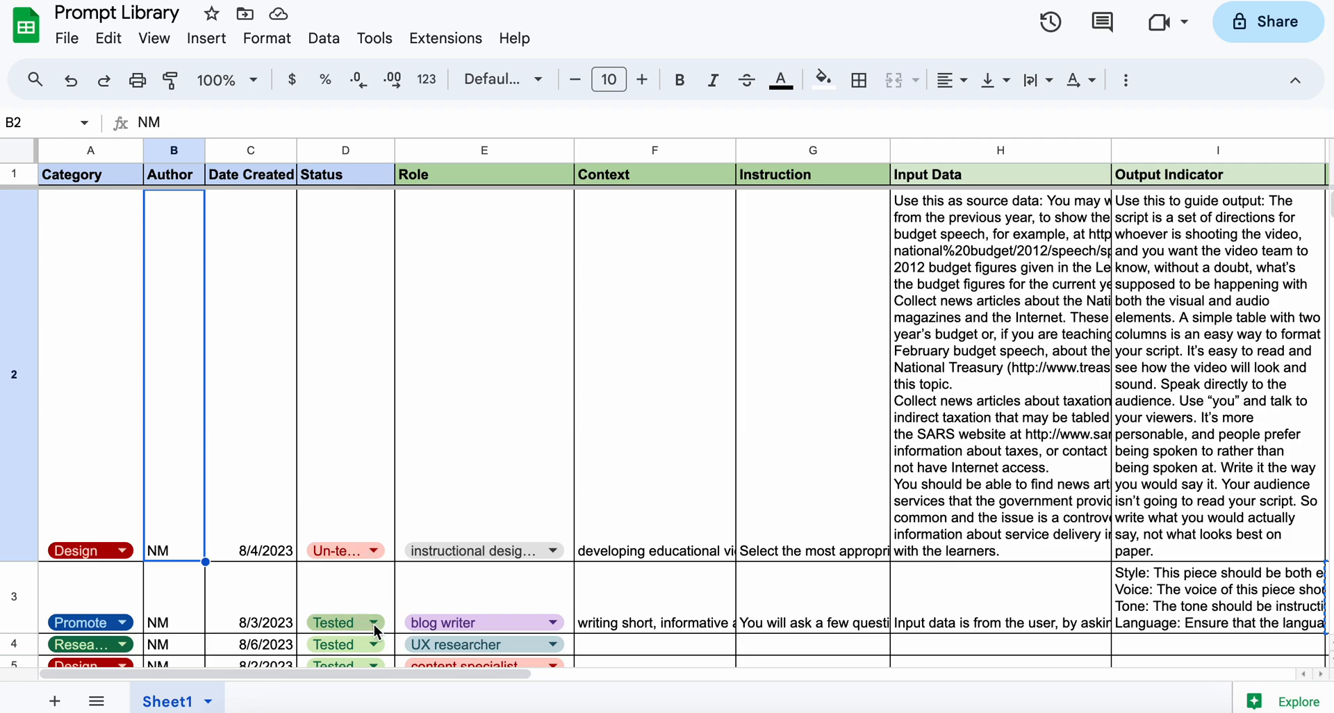
mouse_move(392, 450)
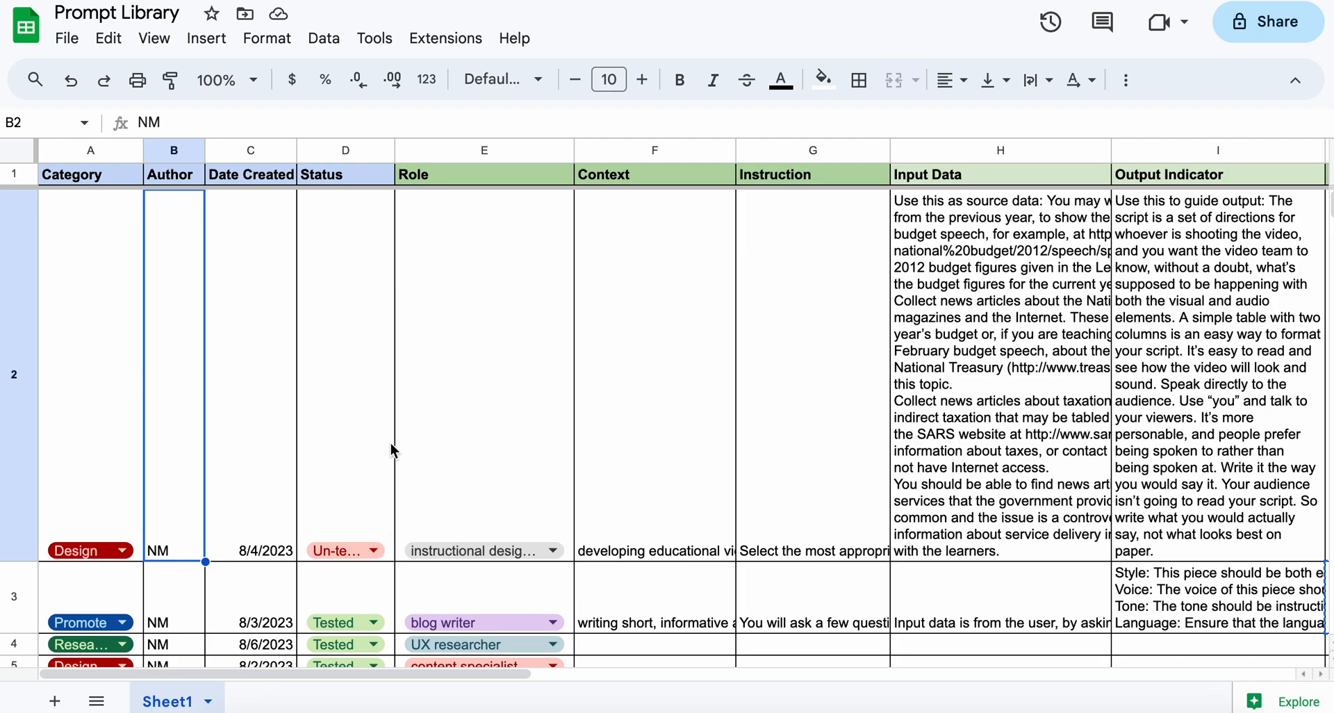
mouse_move(698, 283)
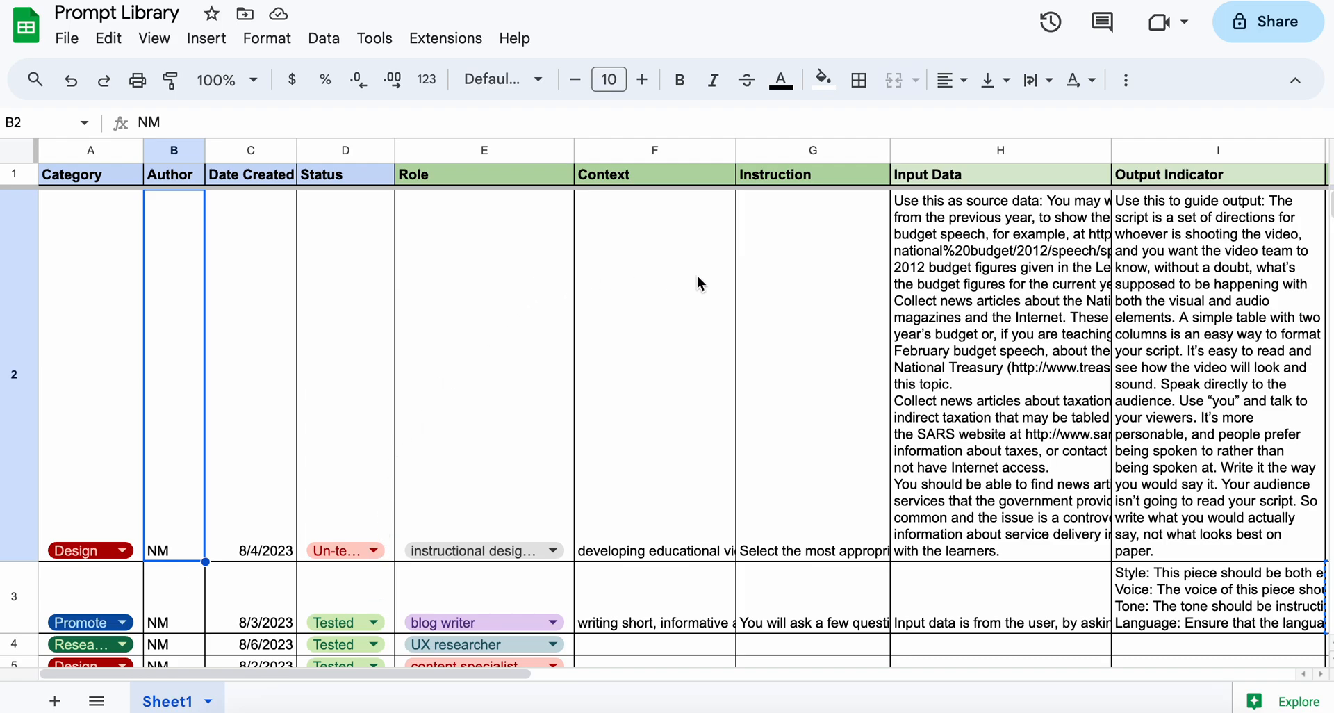
mouse_move(804, 295)
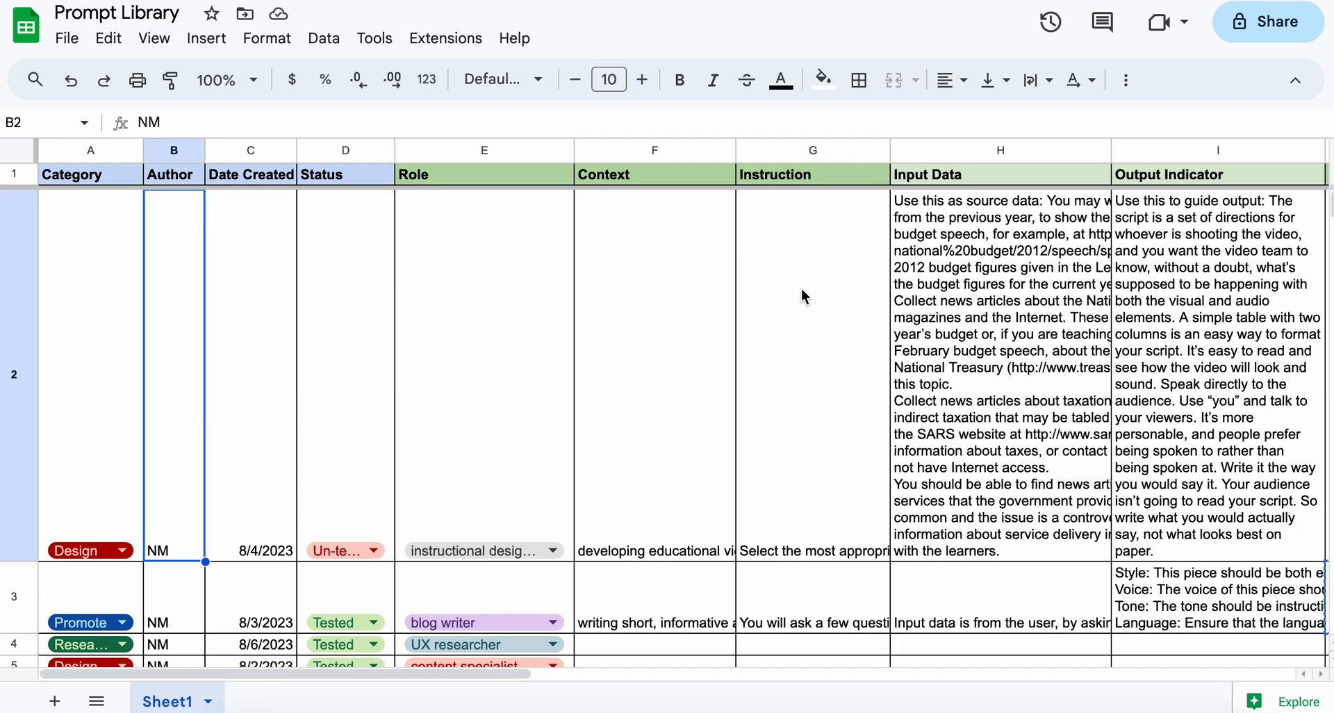
mouse_move(553, 560)
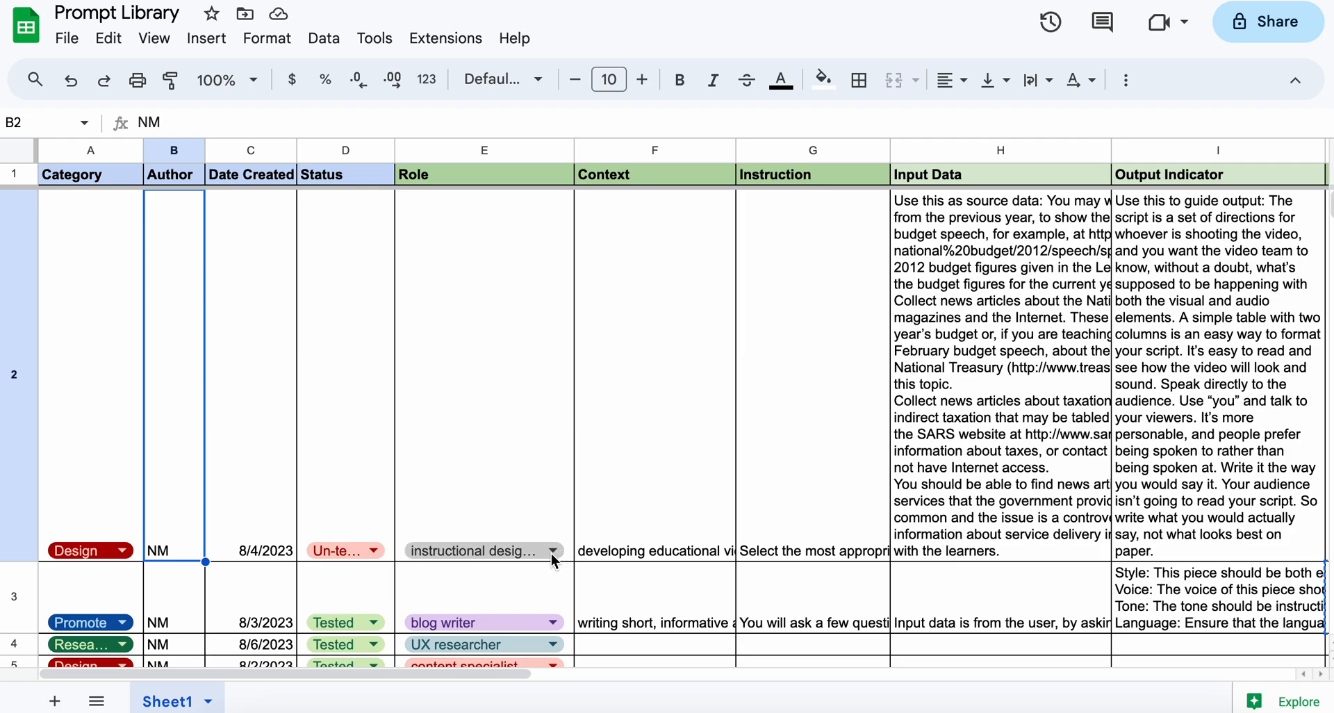
click(551, 550)
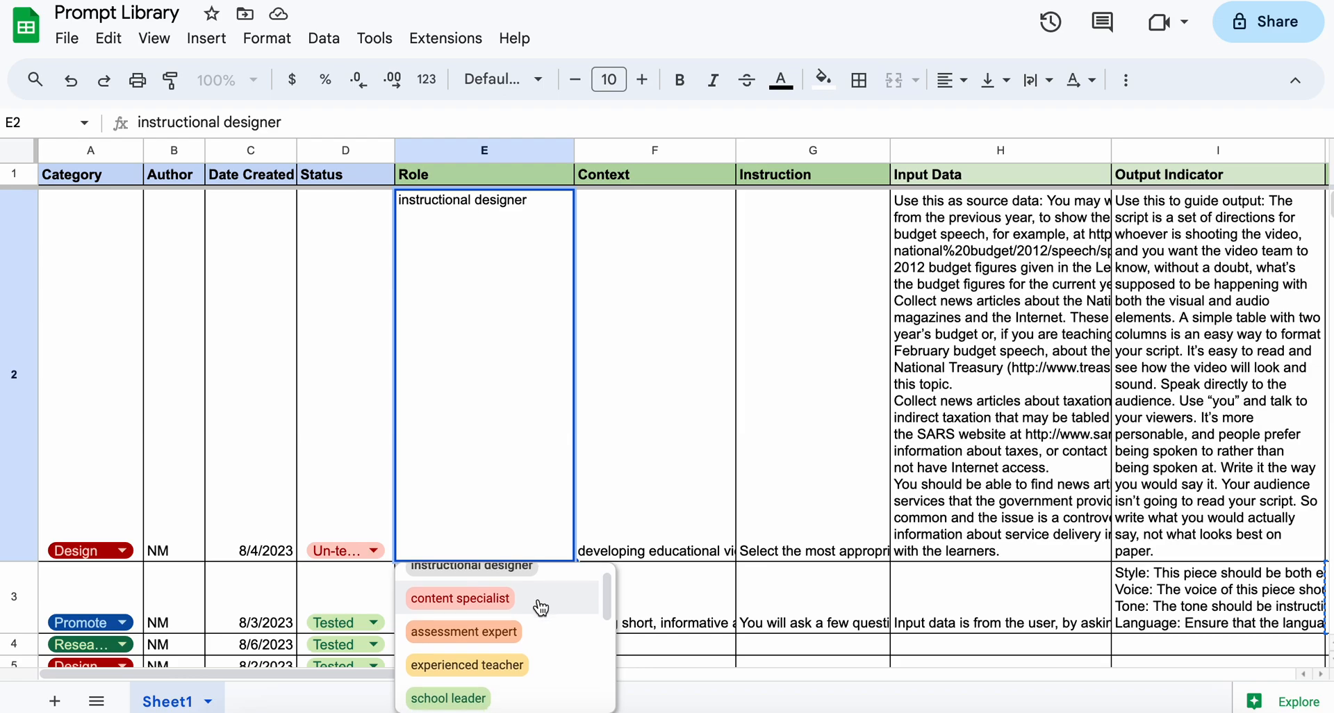
scroll(down, 3)
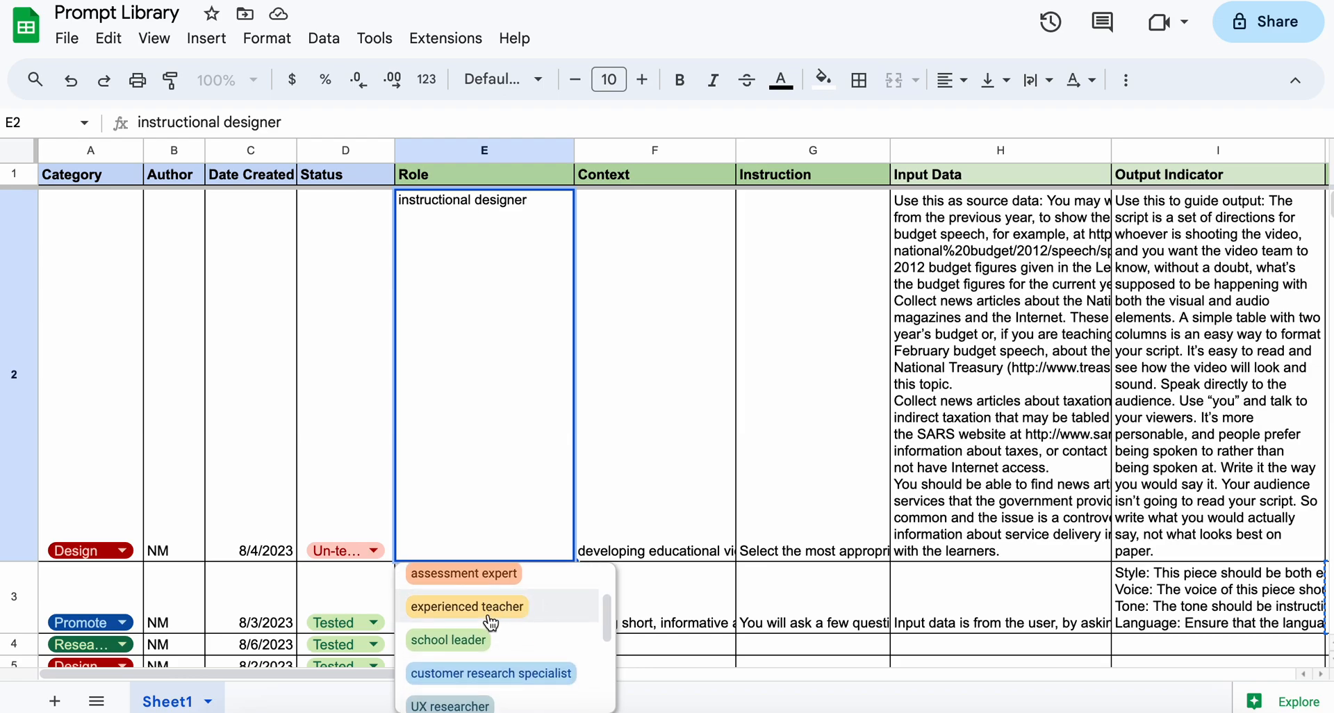
scroll(down, 3)
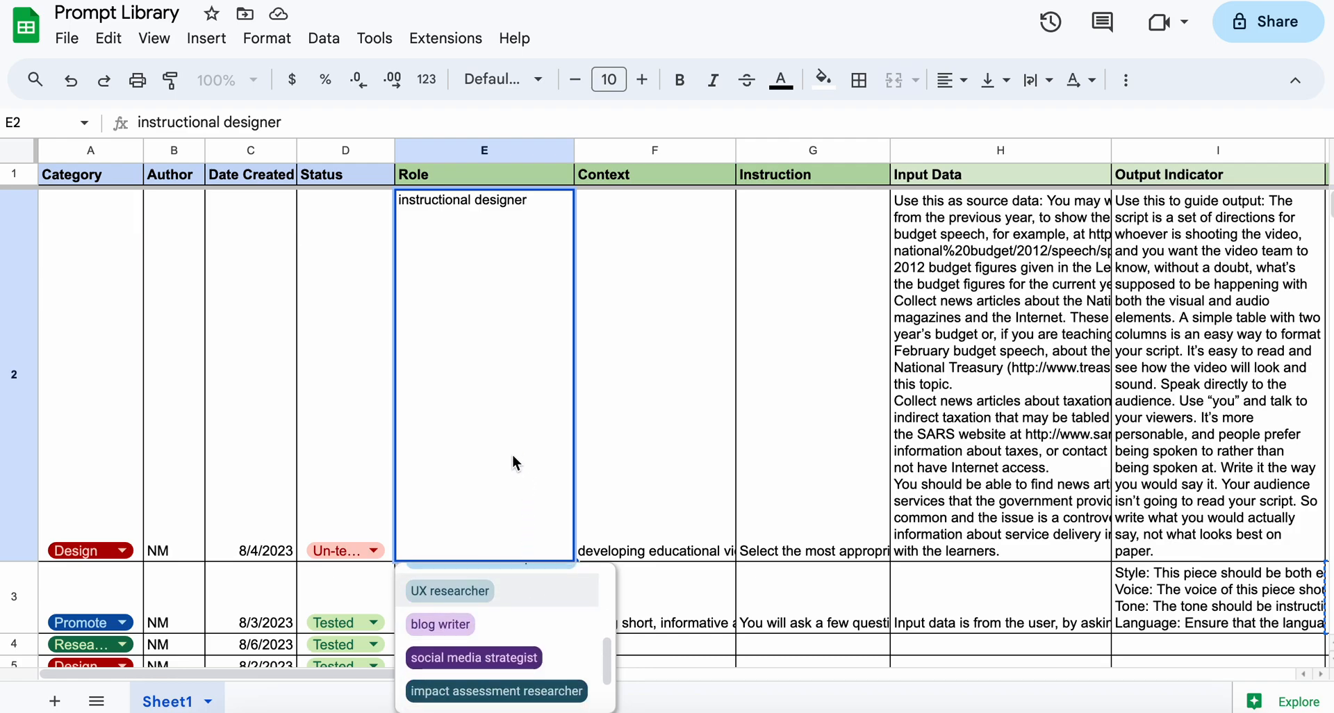
mouse_move(560, 457)
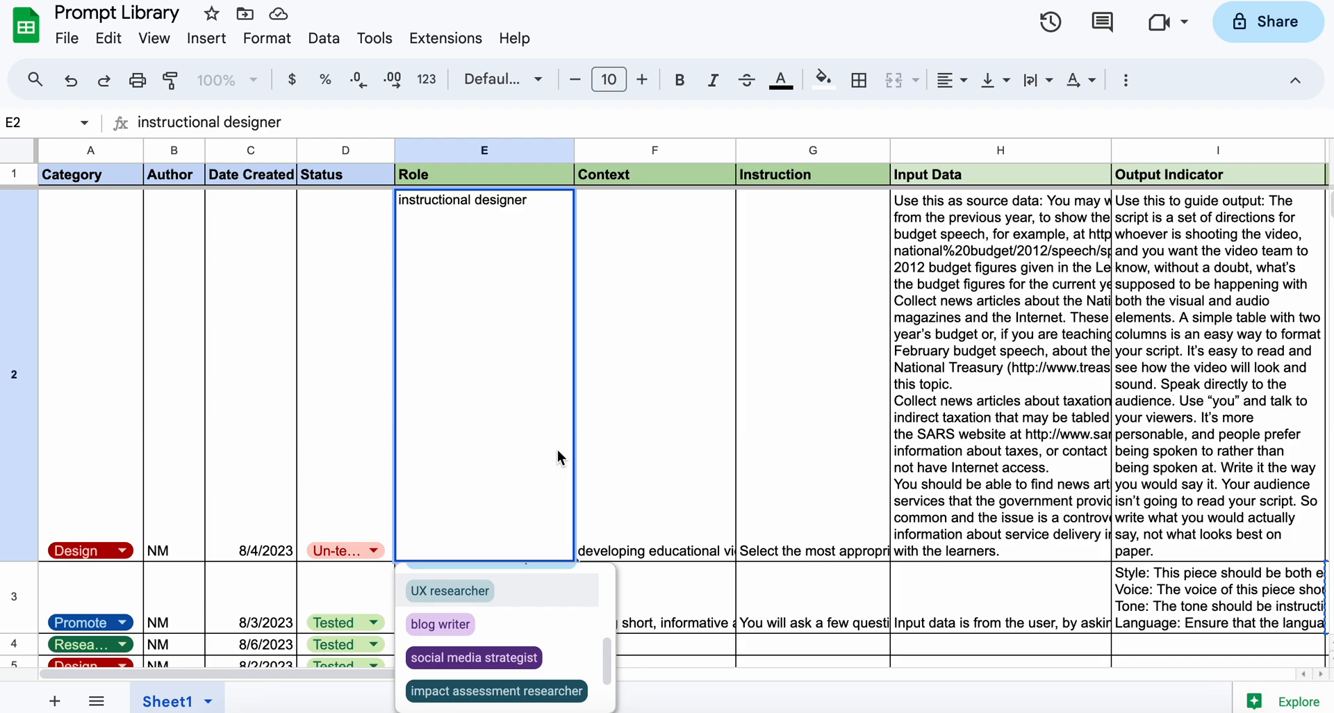
mouse_move(583, 461)
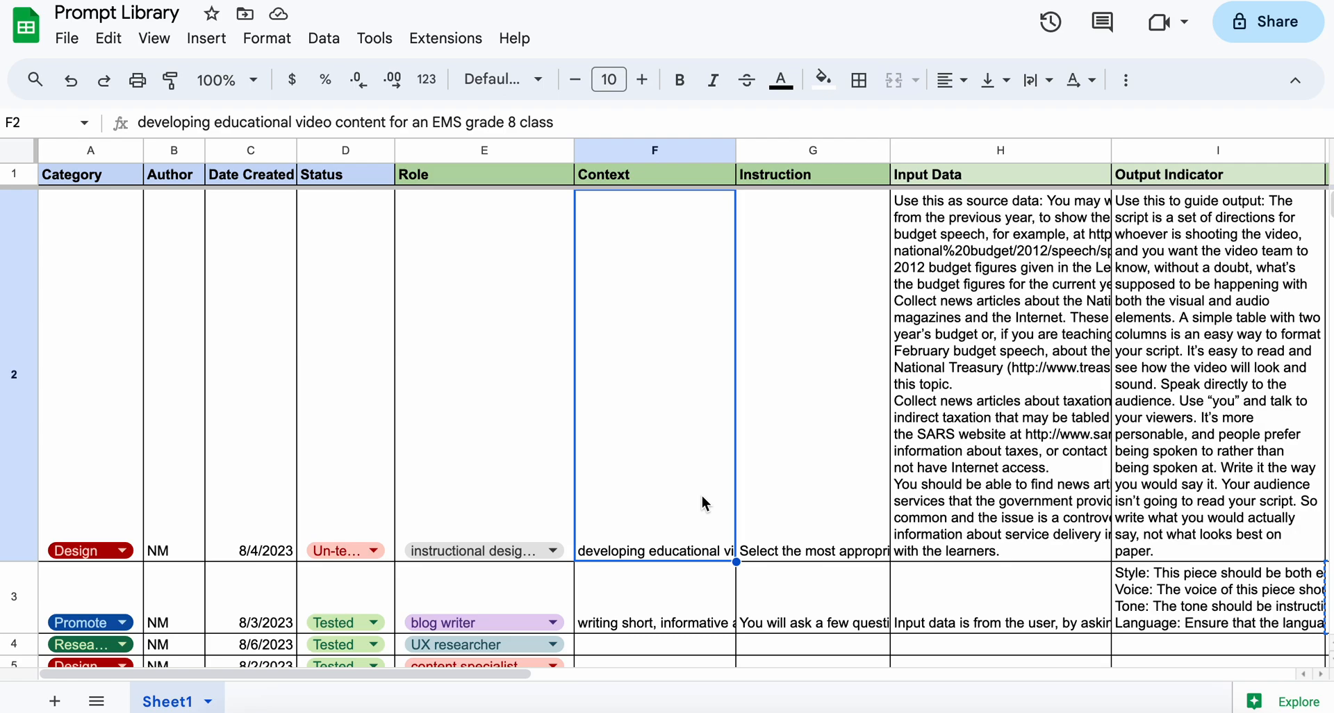
mouse_move(646, 489)
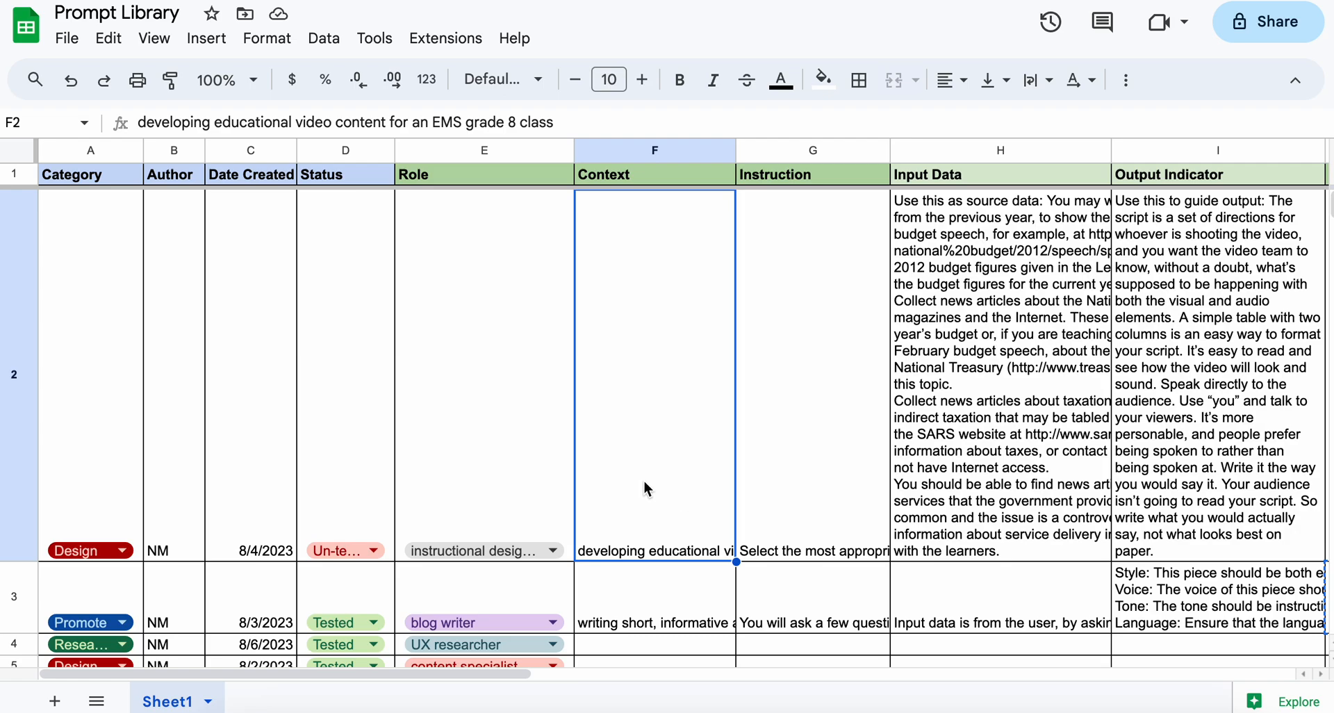
mouse_move(747, 457)
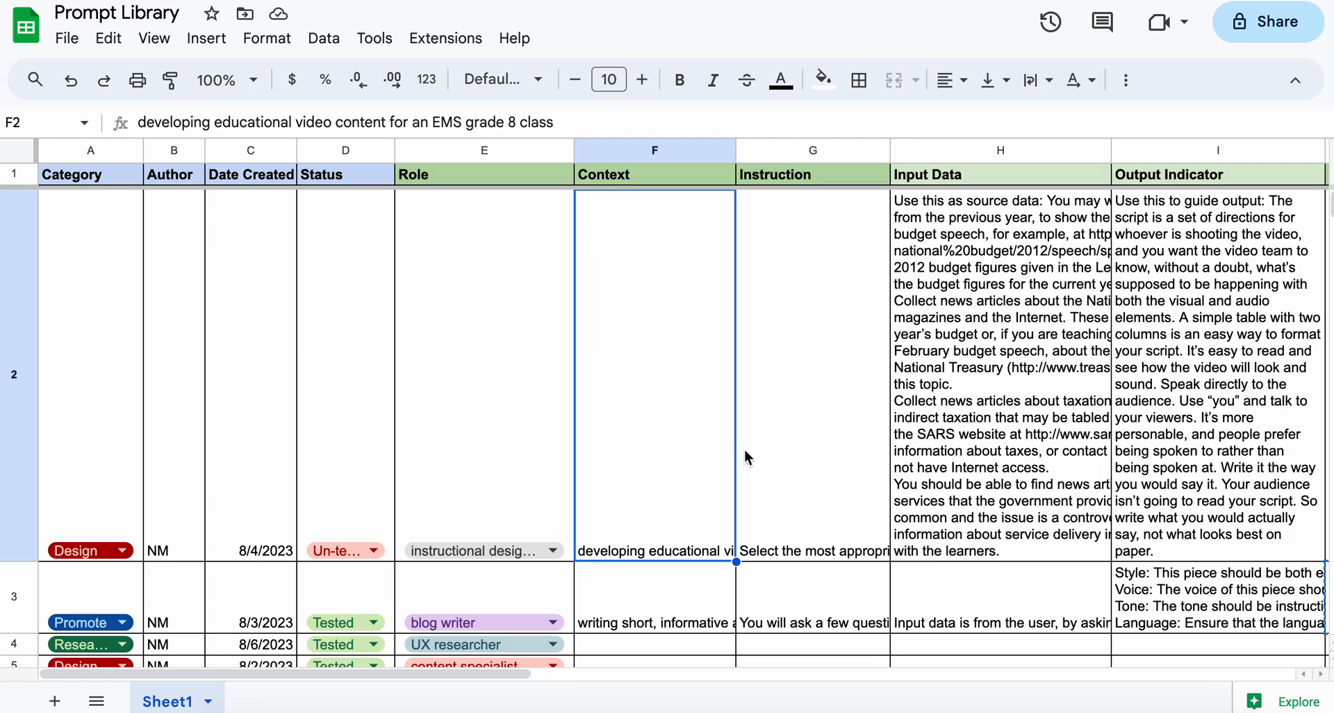
mouse_move(707, 479)
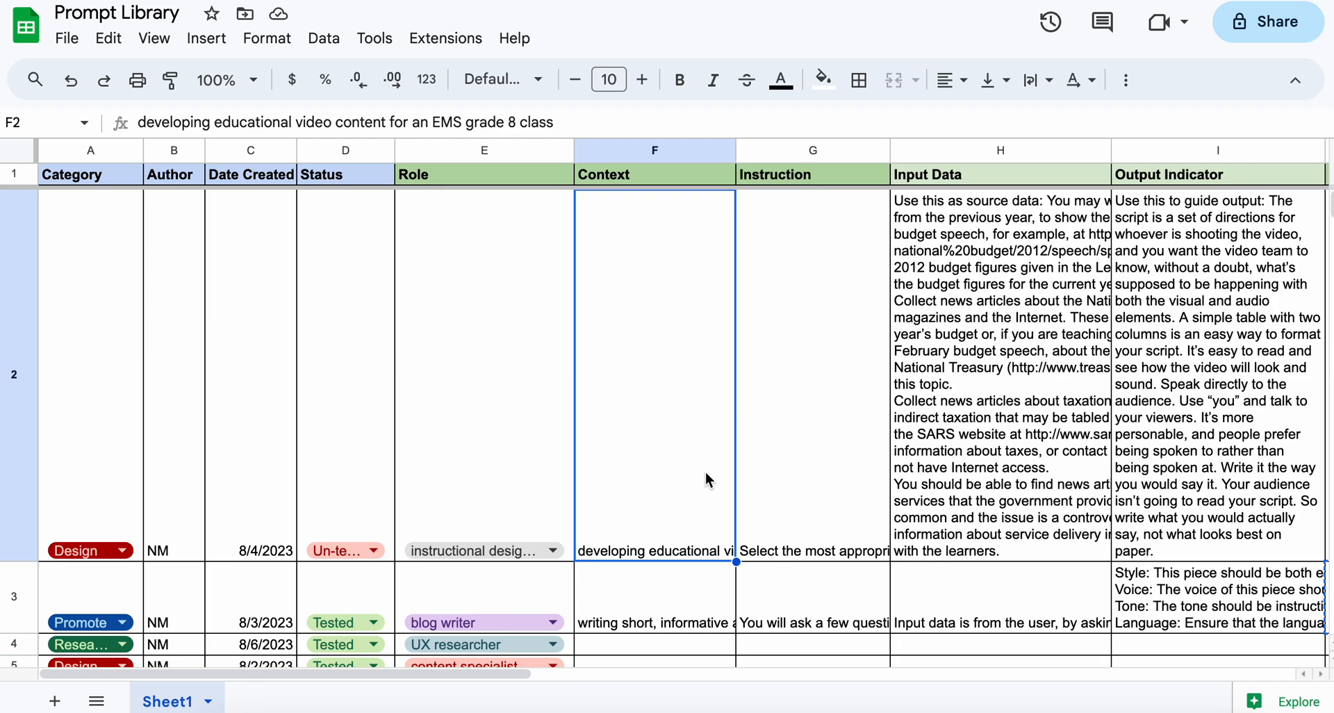
mouse_move(814, 486)
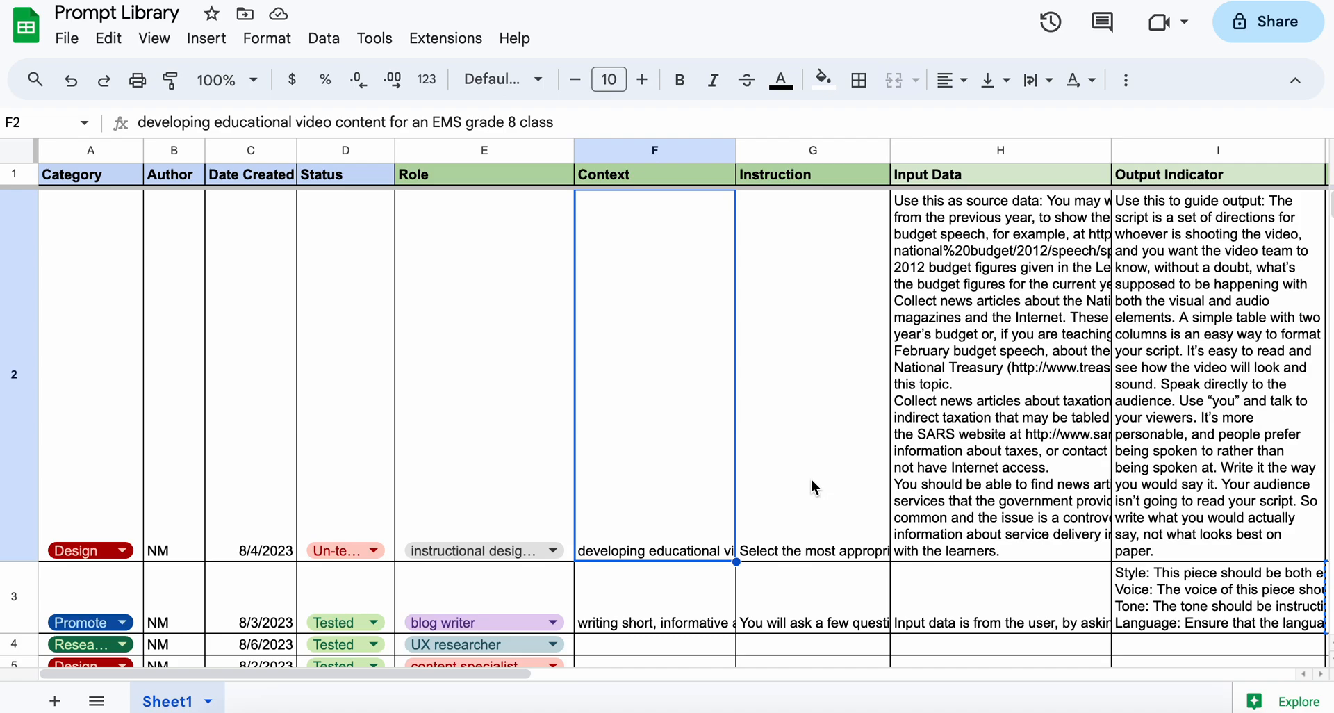
mouse_move(863, 511)
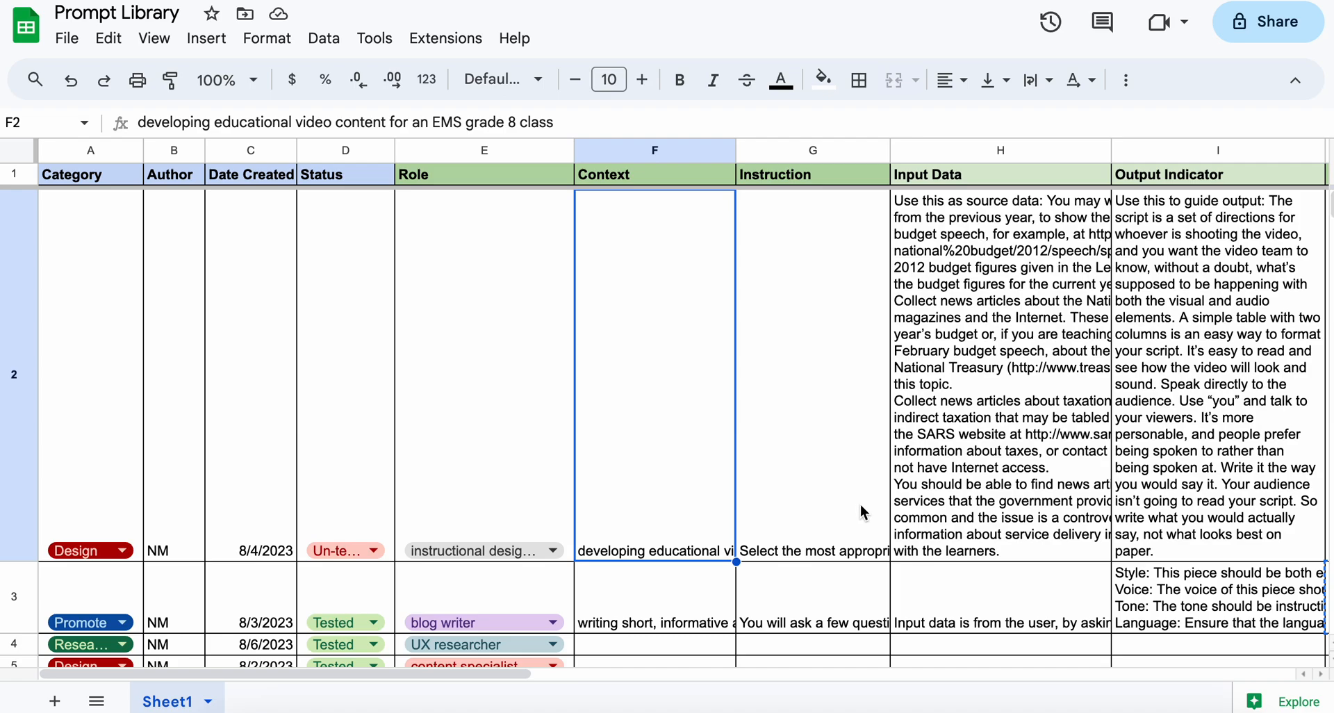
mouse_move(1202, 405)
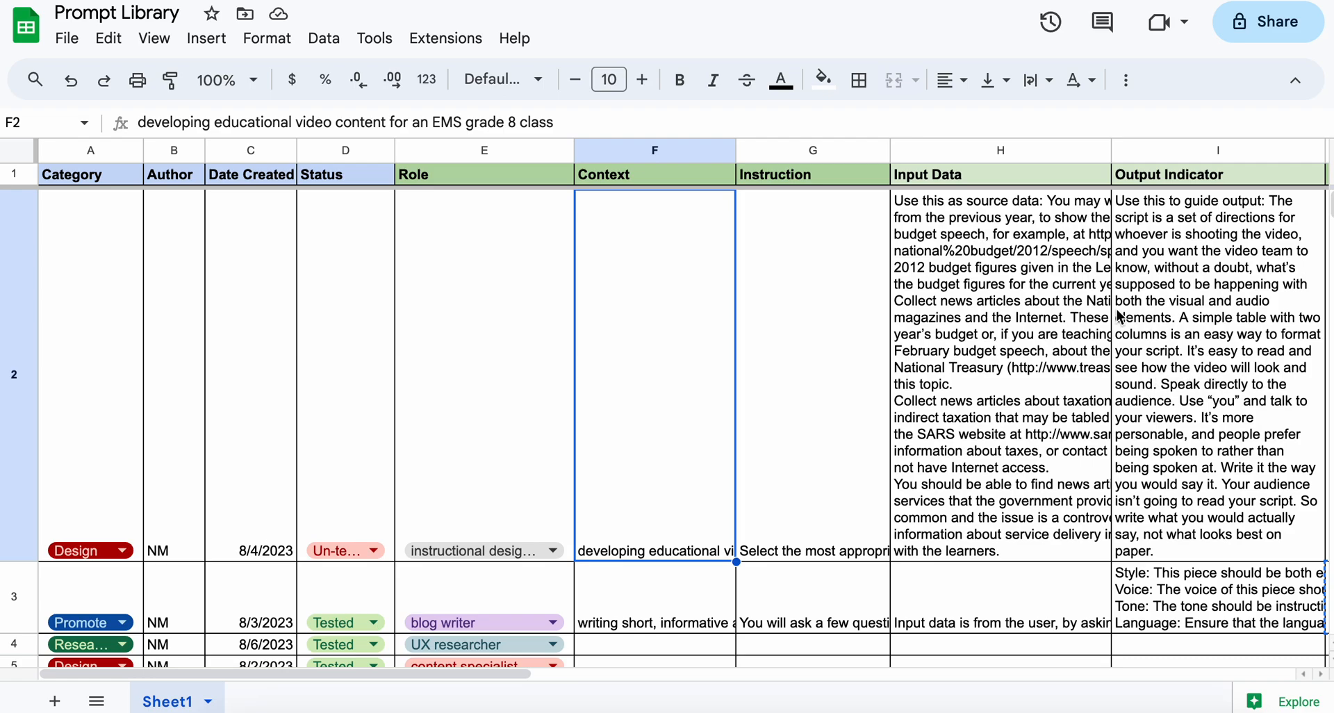
mouse_move(1045, 357)
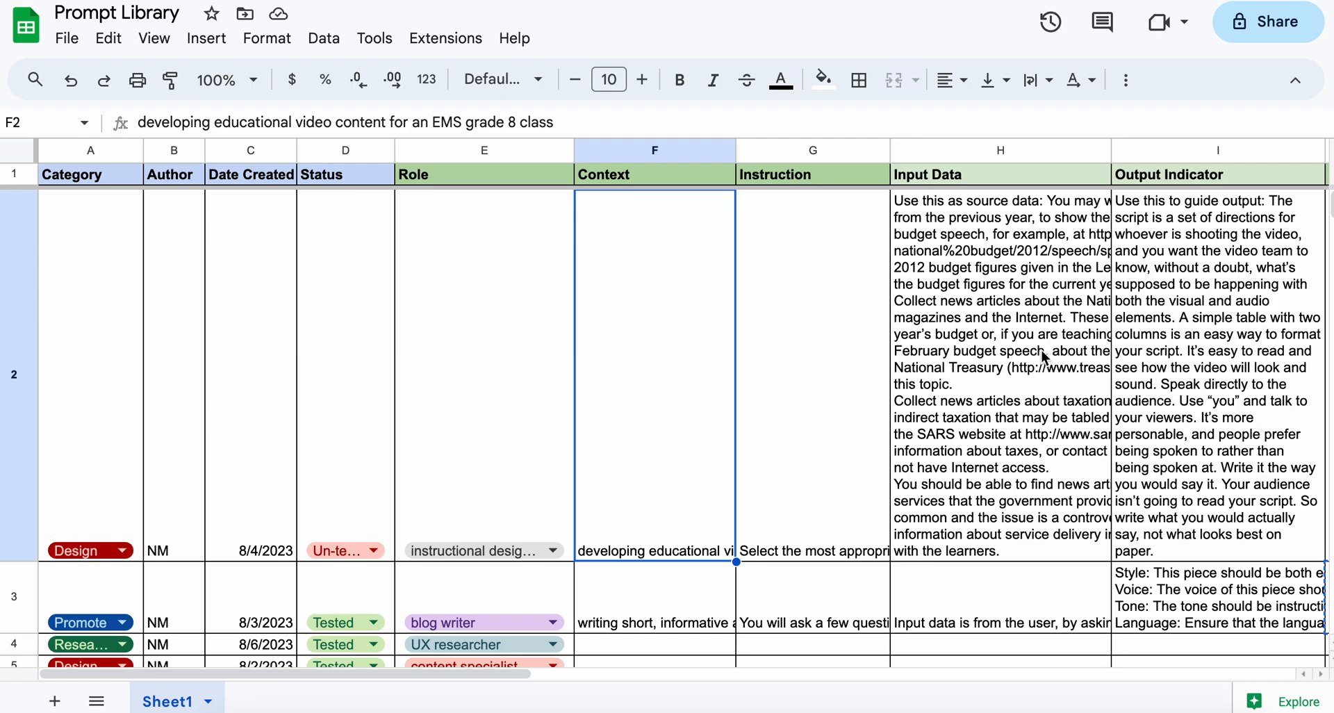
mouse_move(964, 383)
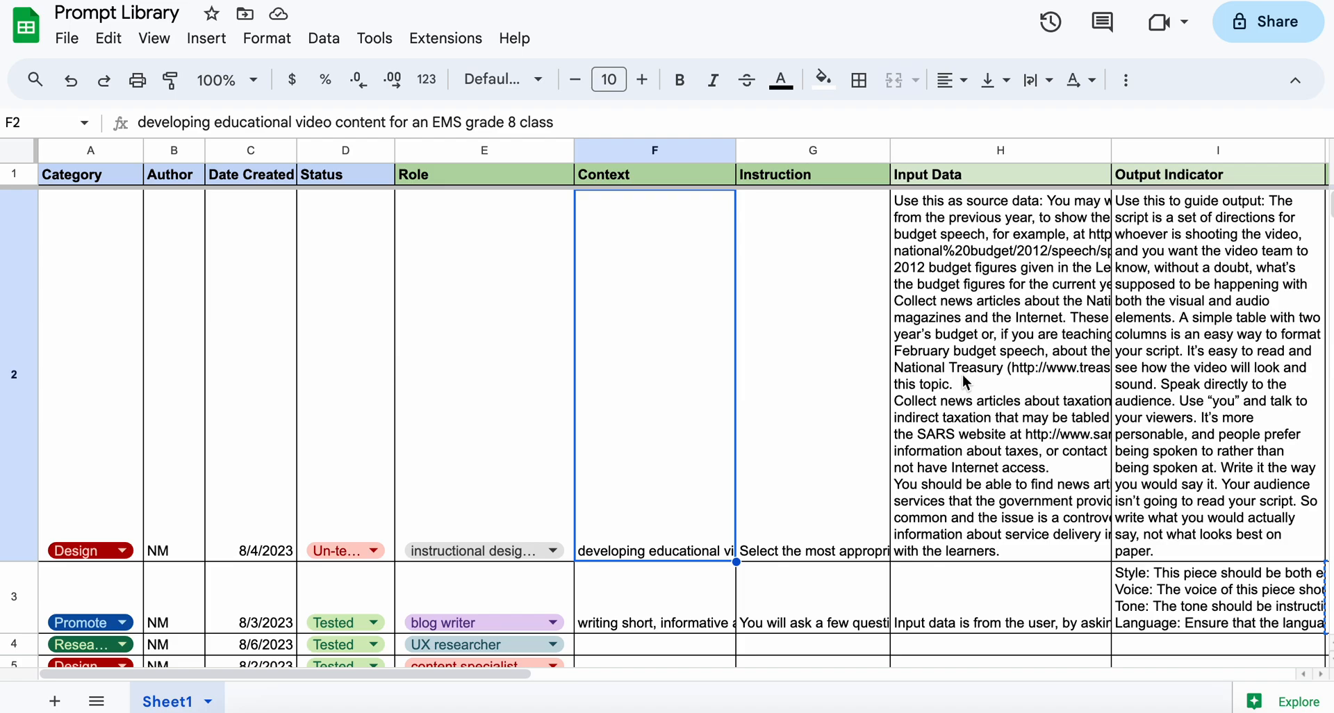
mouse_move(1149, 348)
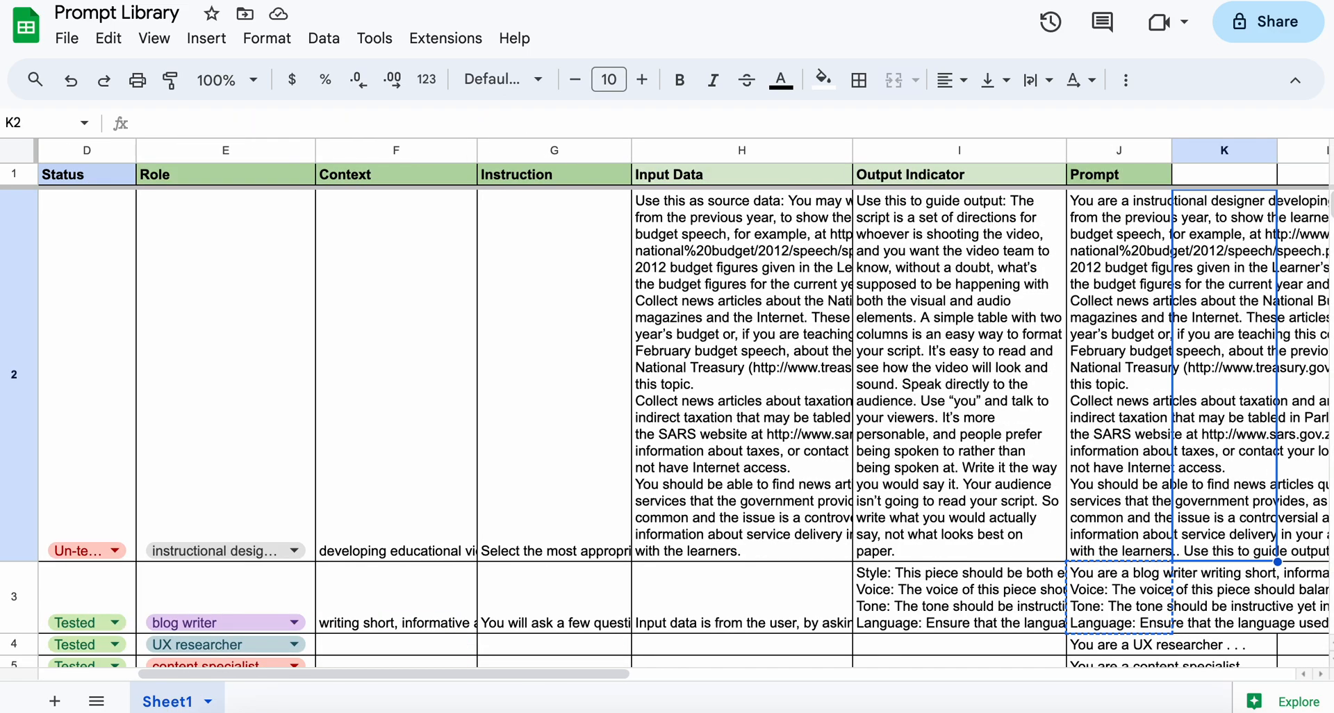
click(1117, 373)
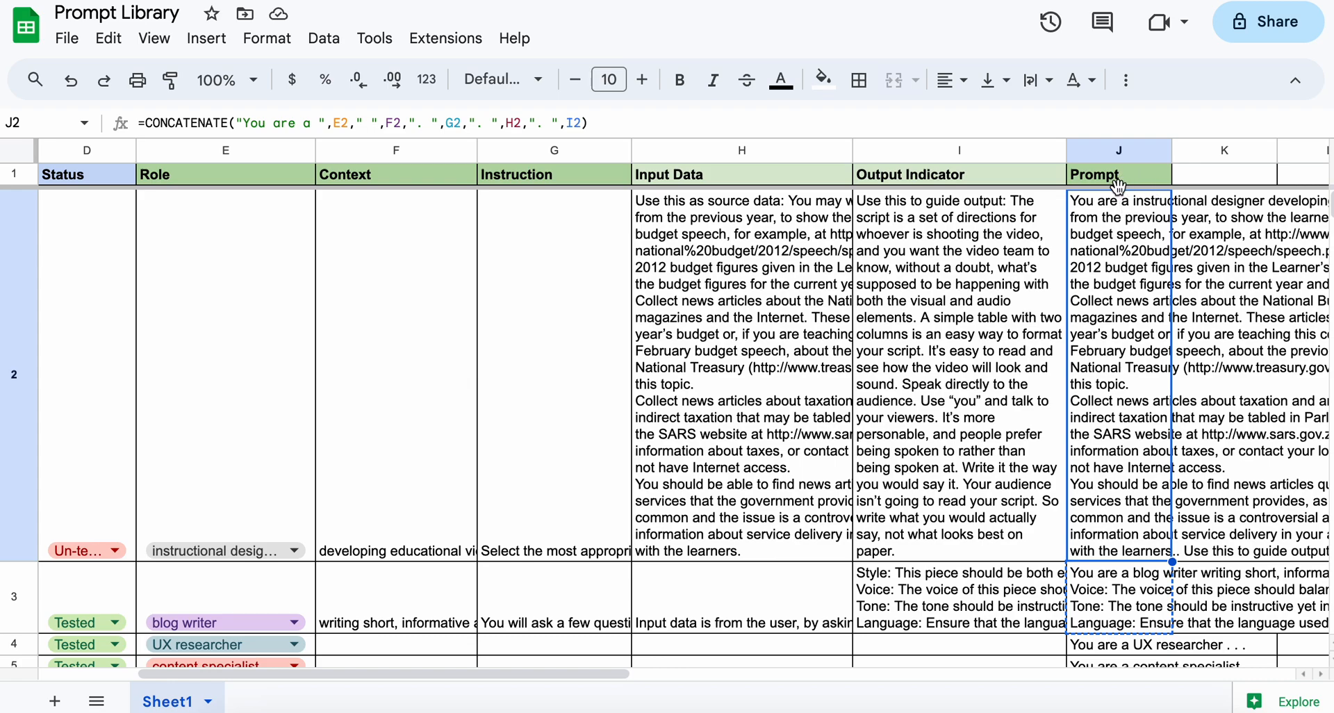
mouse_move(200, 298)
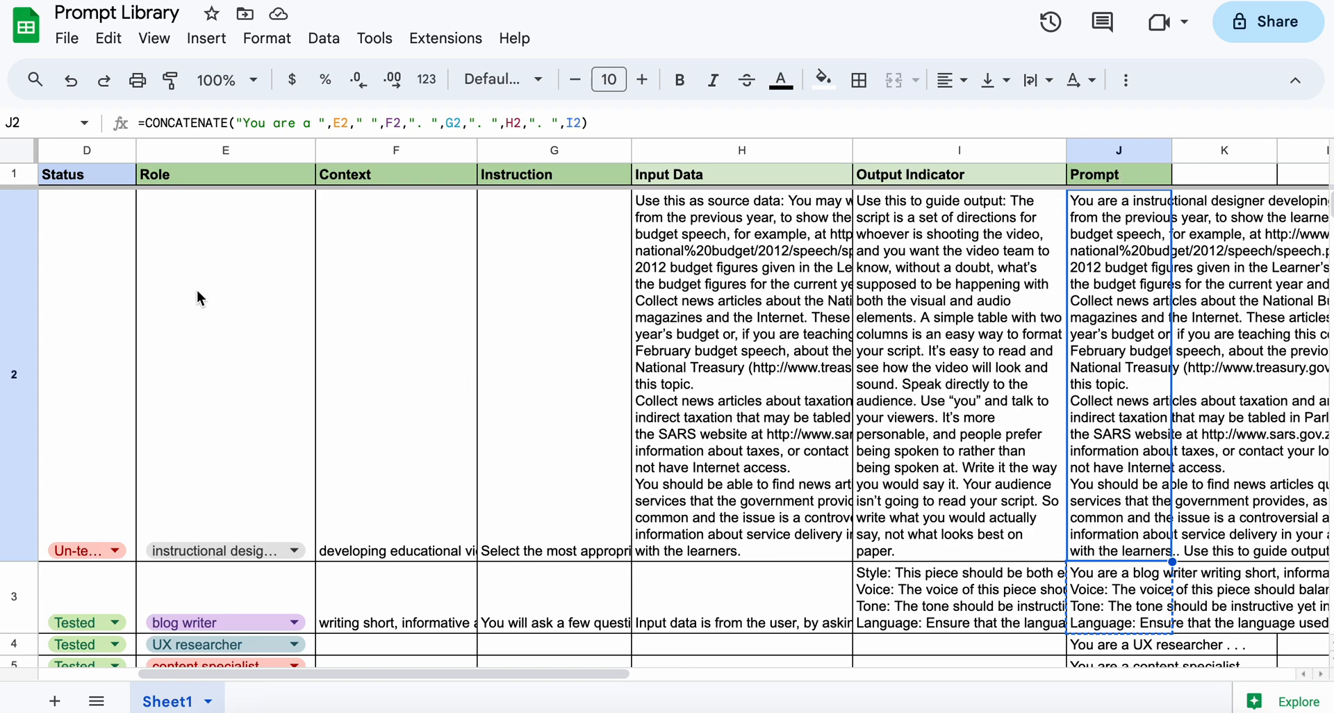
mouse_move(244, 340)
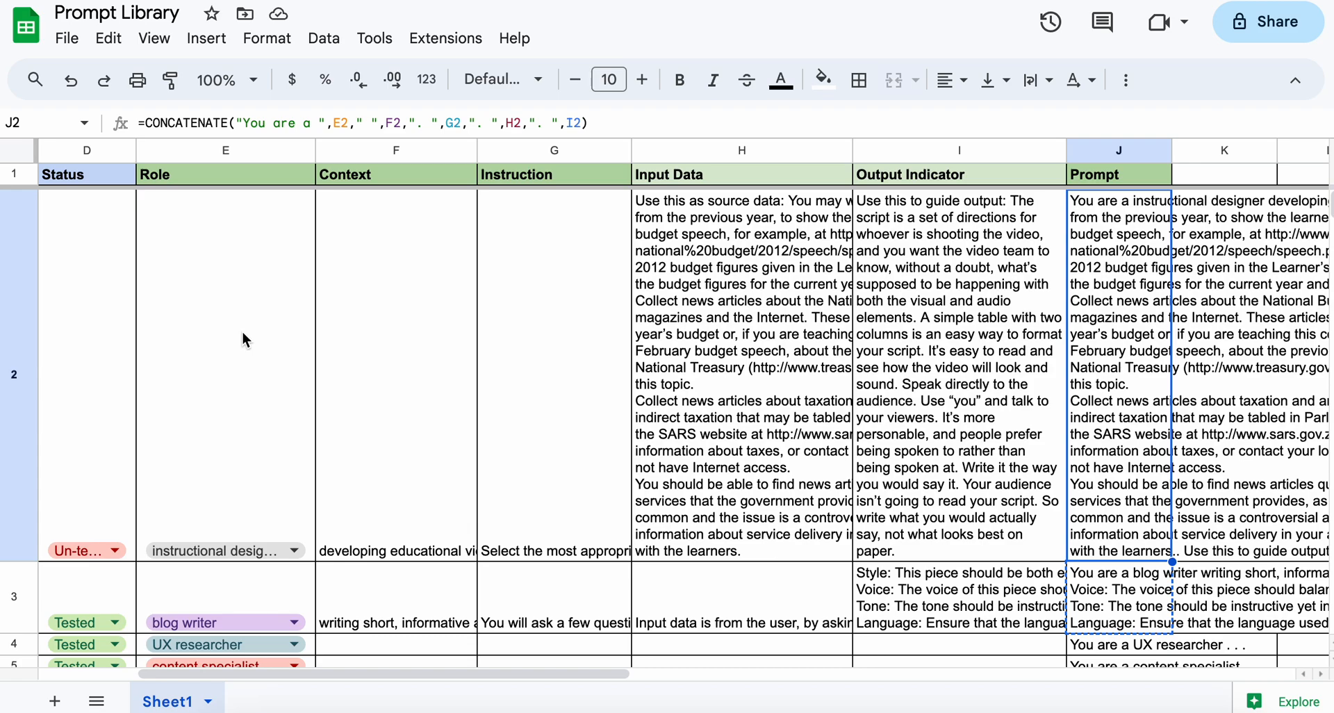
mouse_move(233, 440)
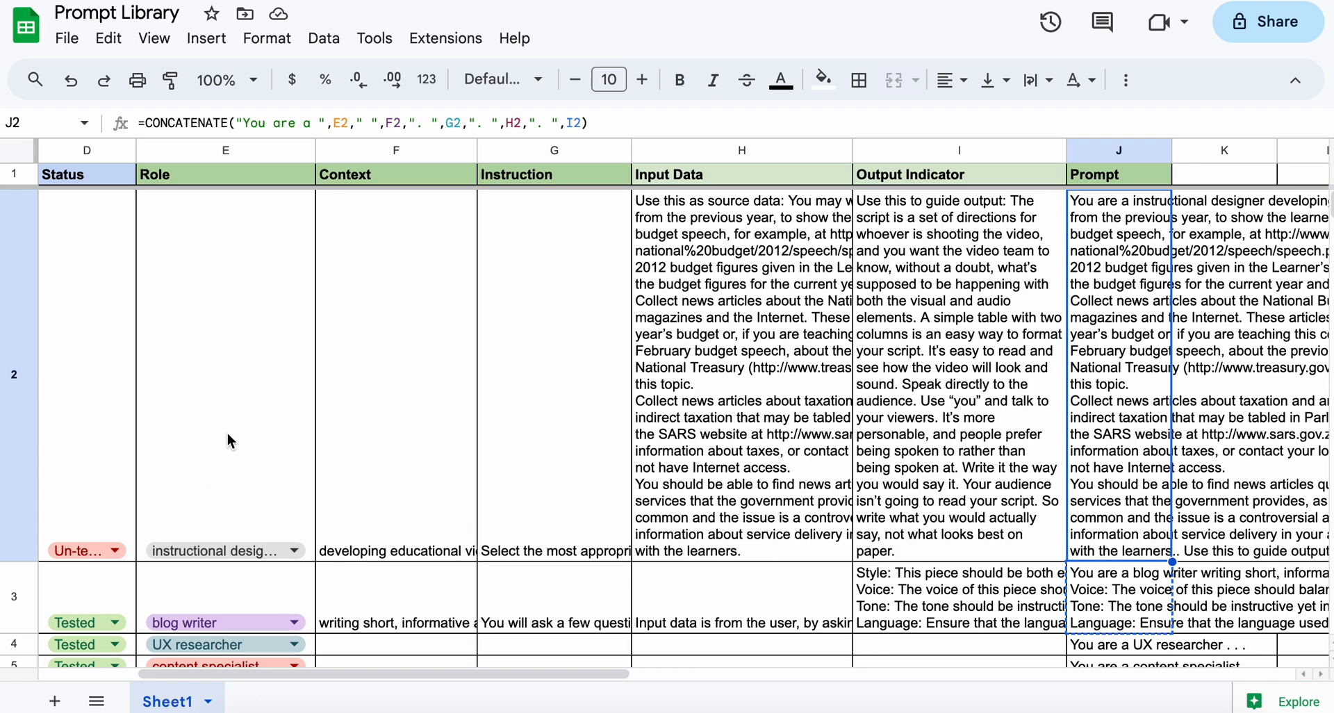
mouse_move(484, 386)
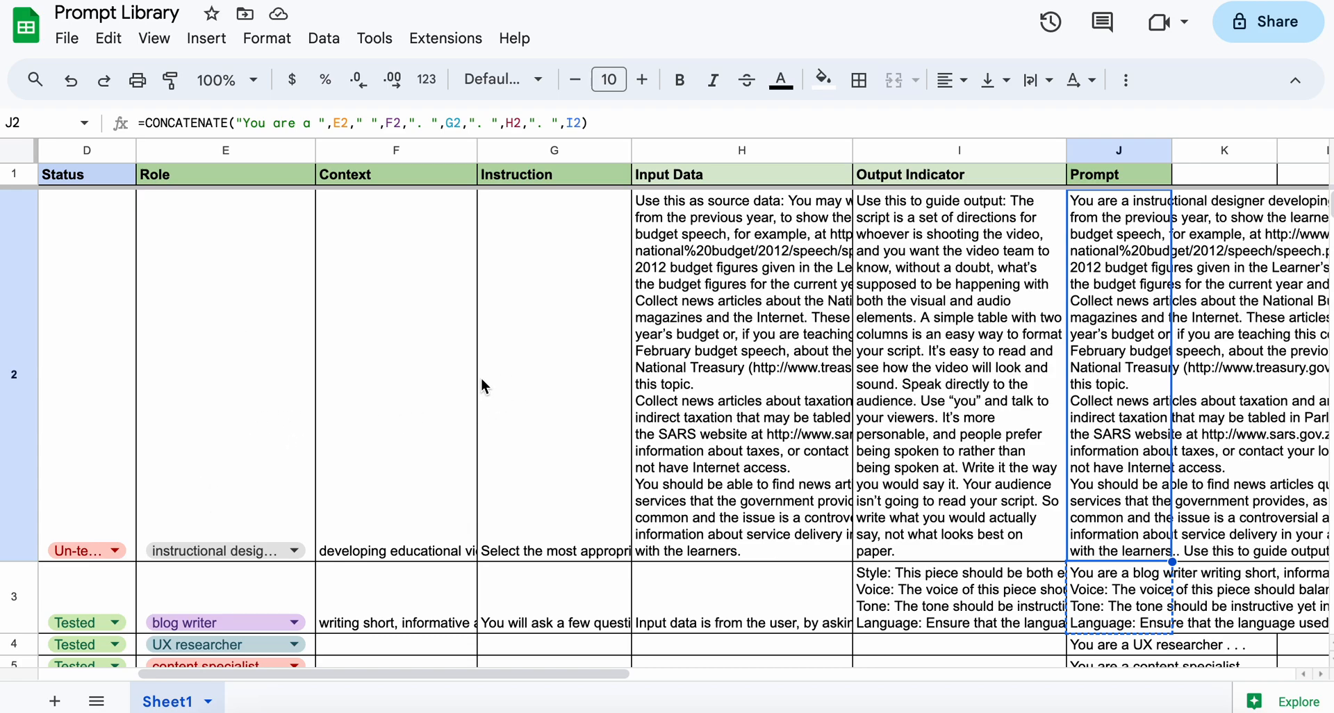
mouse_move(785, 346)
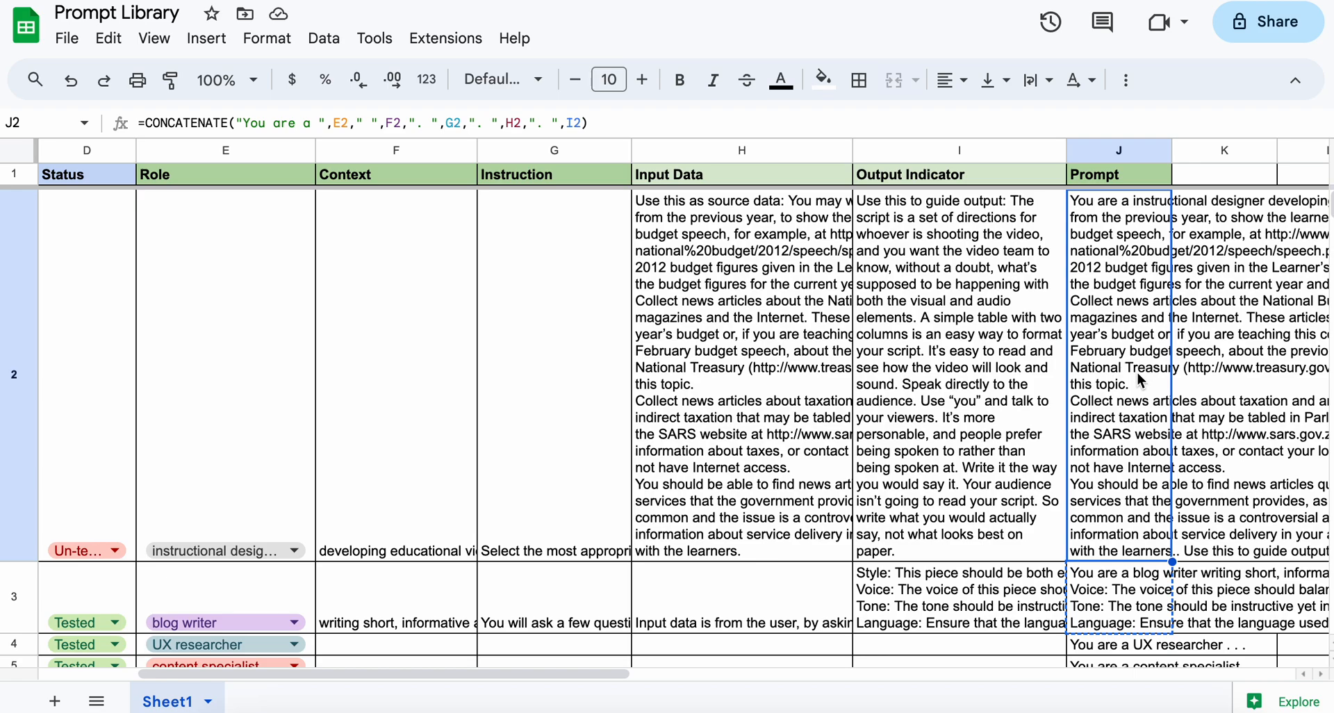
mouse_move(1146, 450)
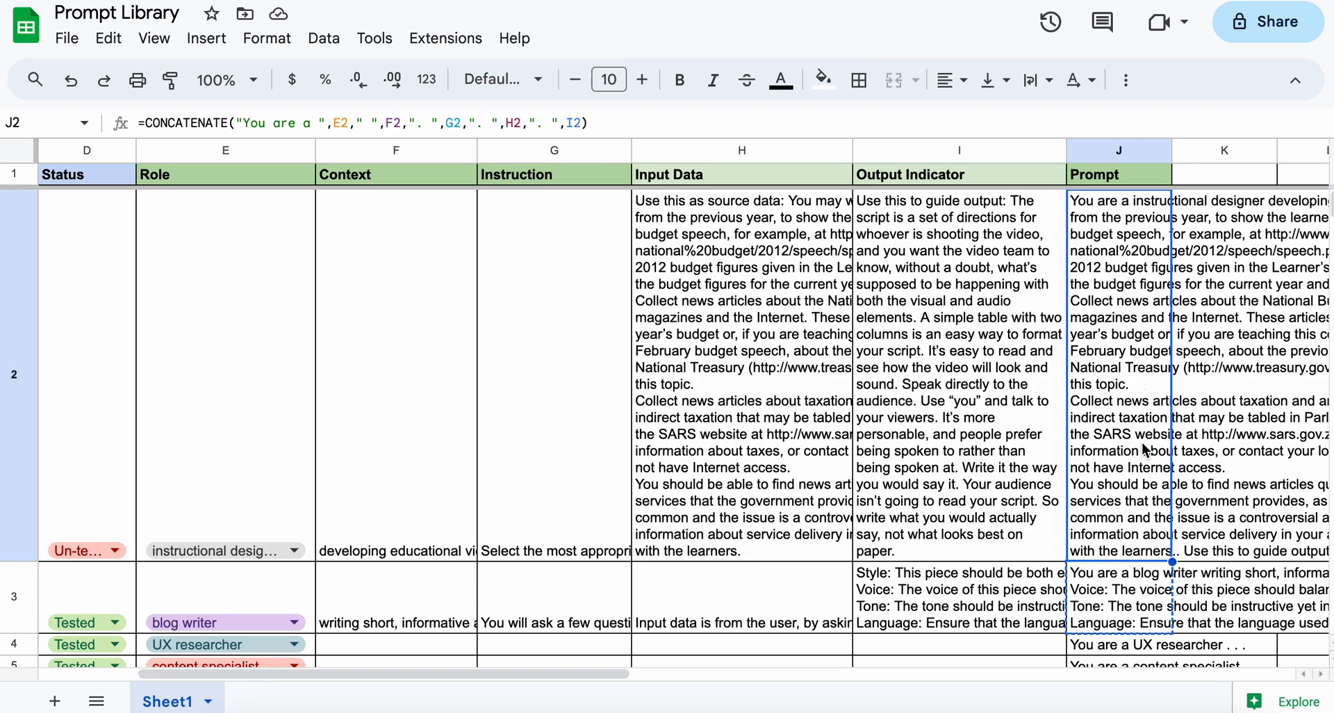